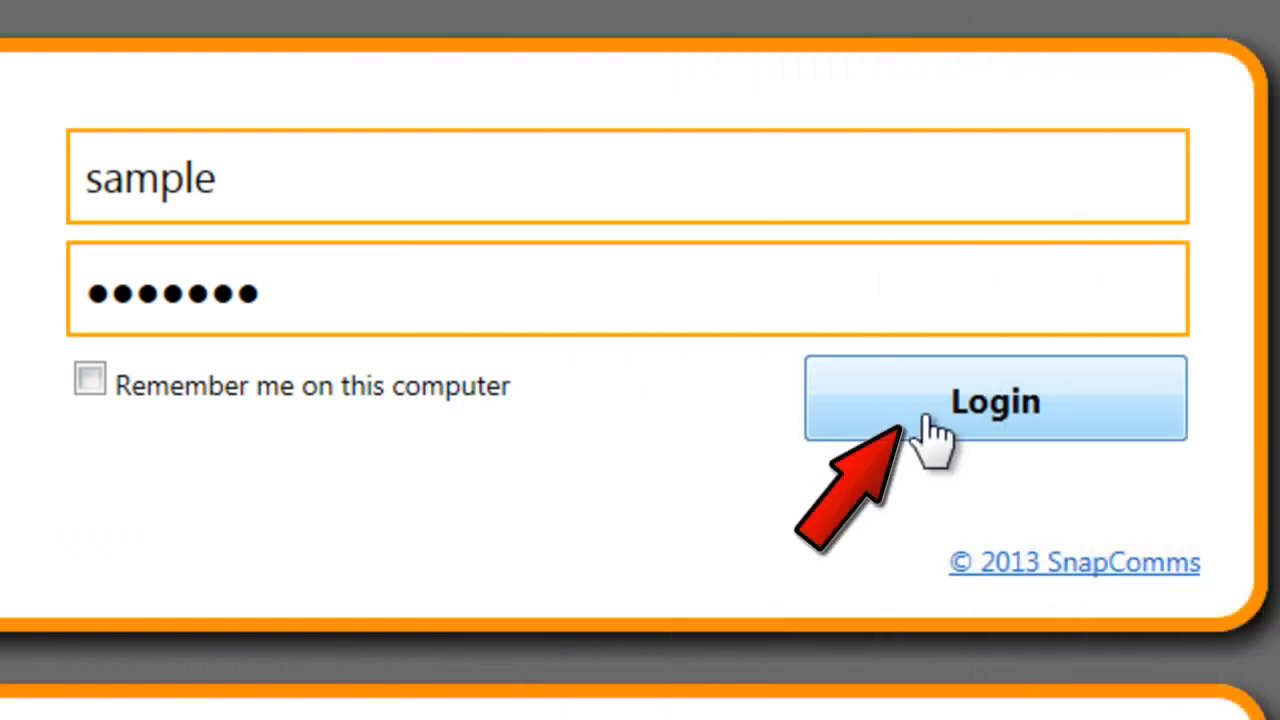
# - Log in, open Content > Snap Example Content, and scroll through its content items
pyautogui.click(994, 399)
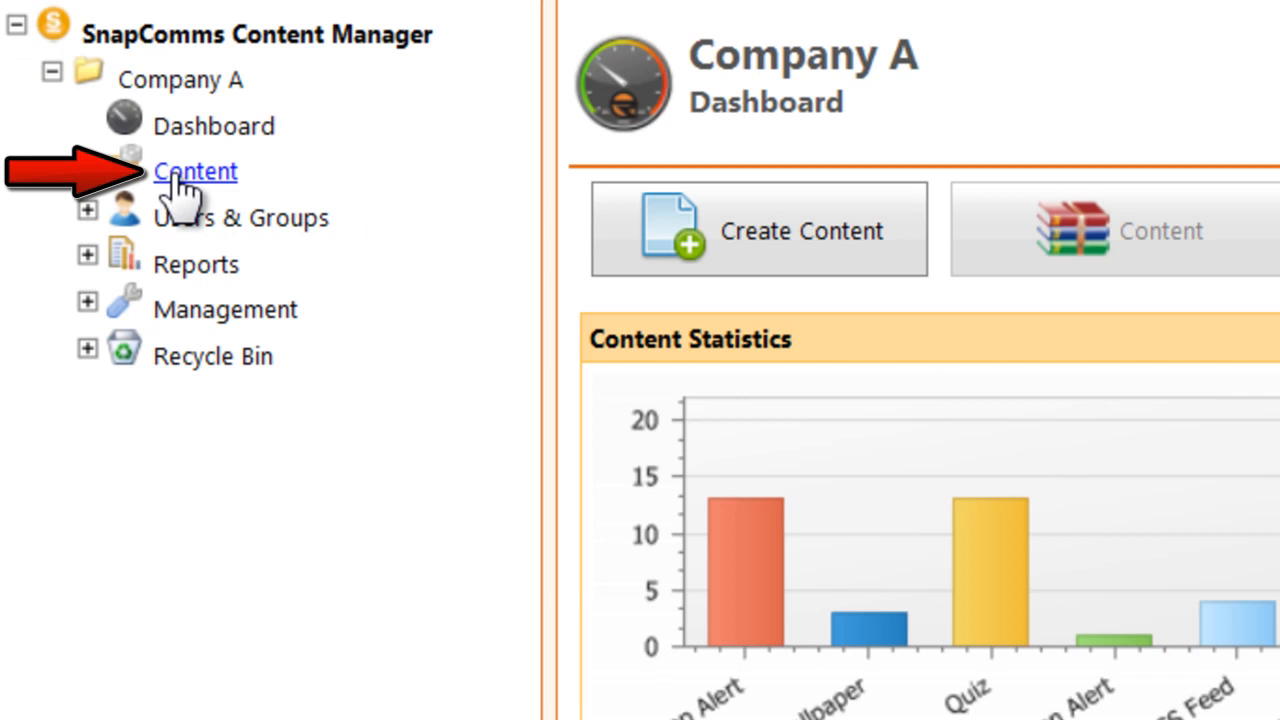
pyautogui.click(195, 171)
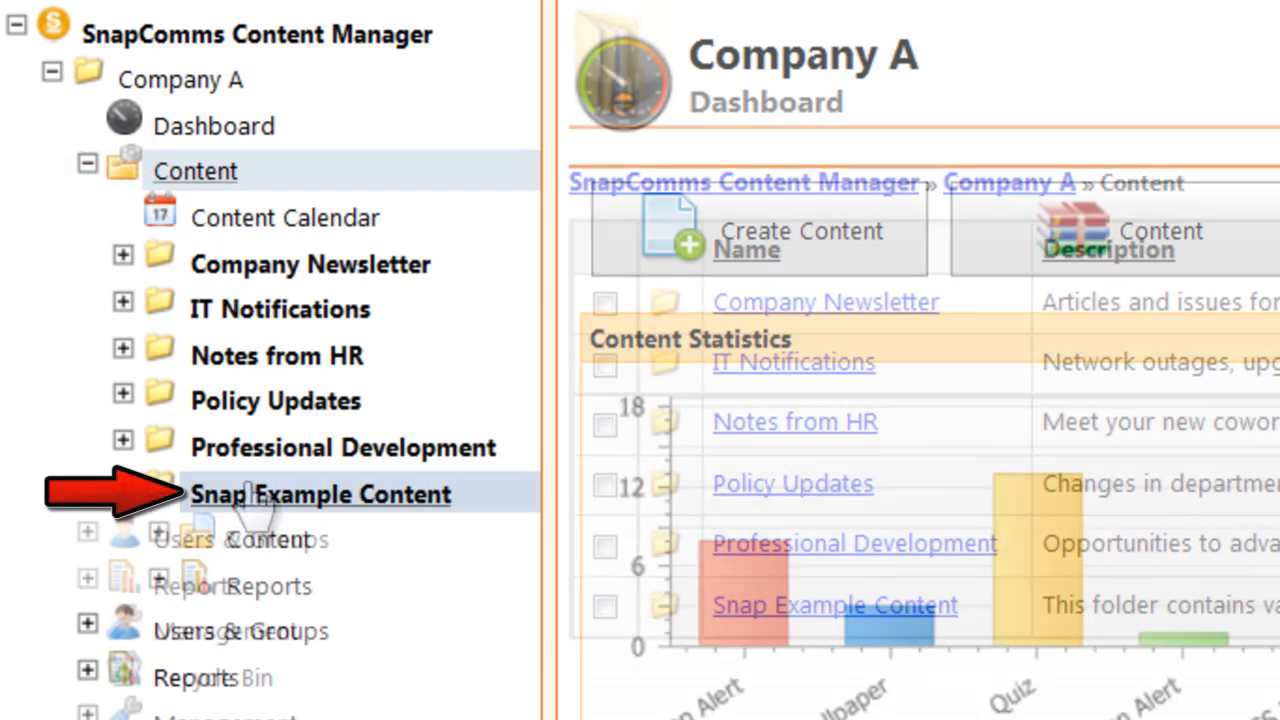
pyautogui.click(320, 494)
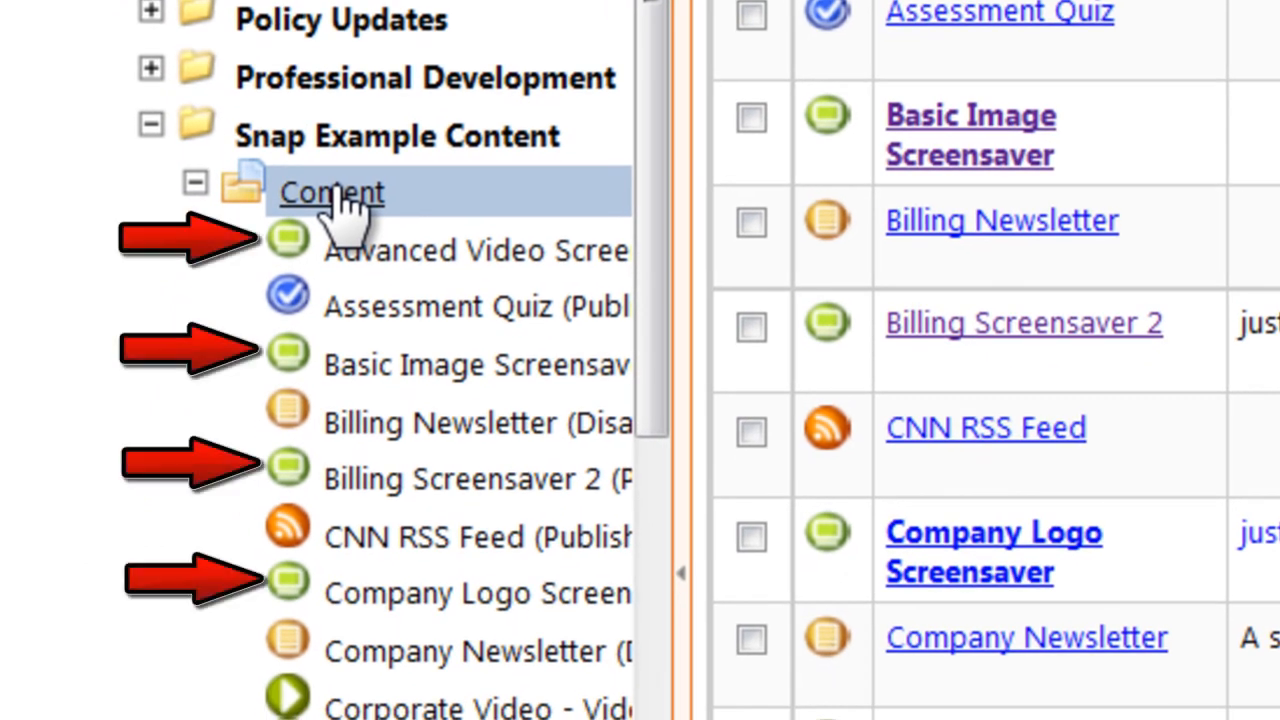
pyautogui.scroll(-3)
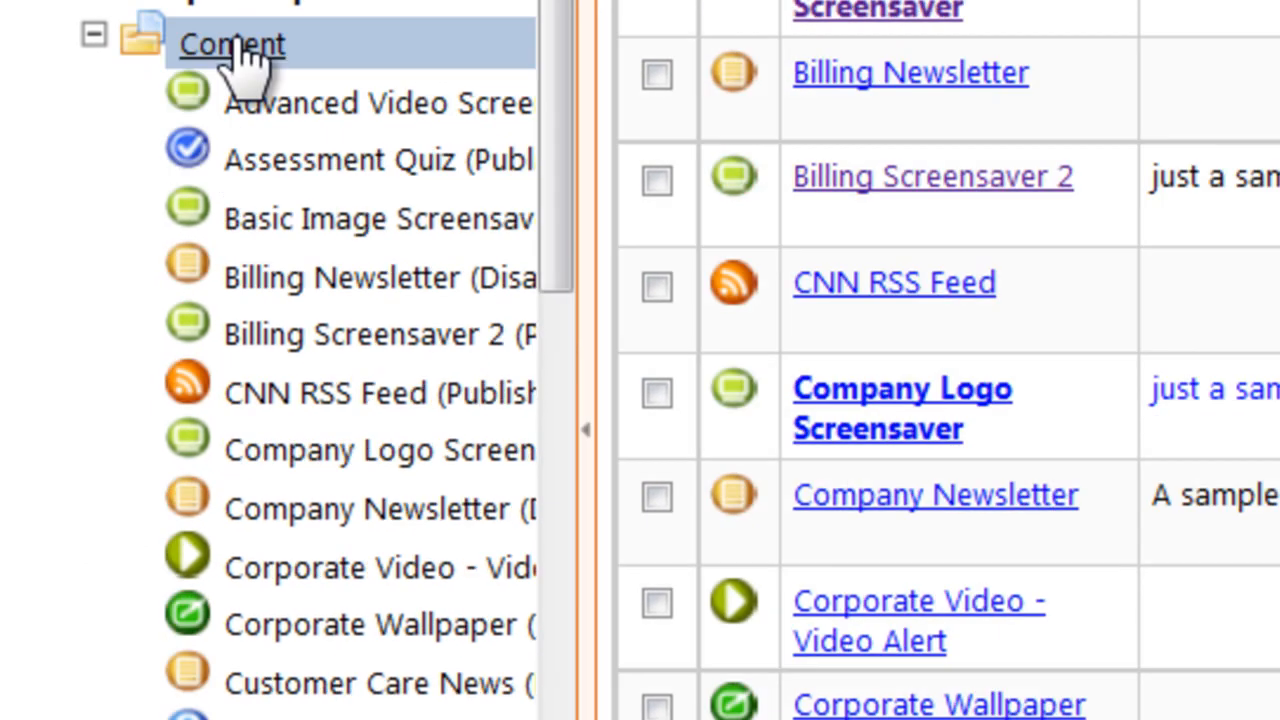
pyautogui.scroll(-3)
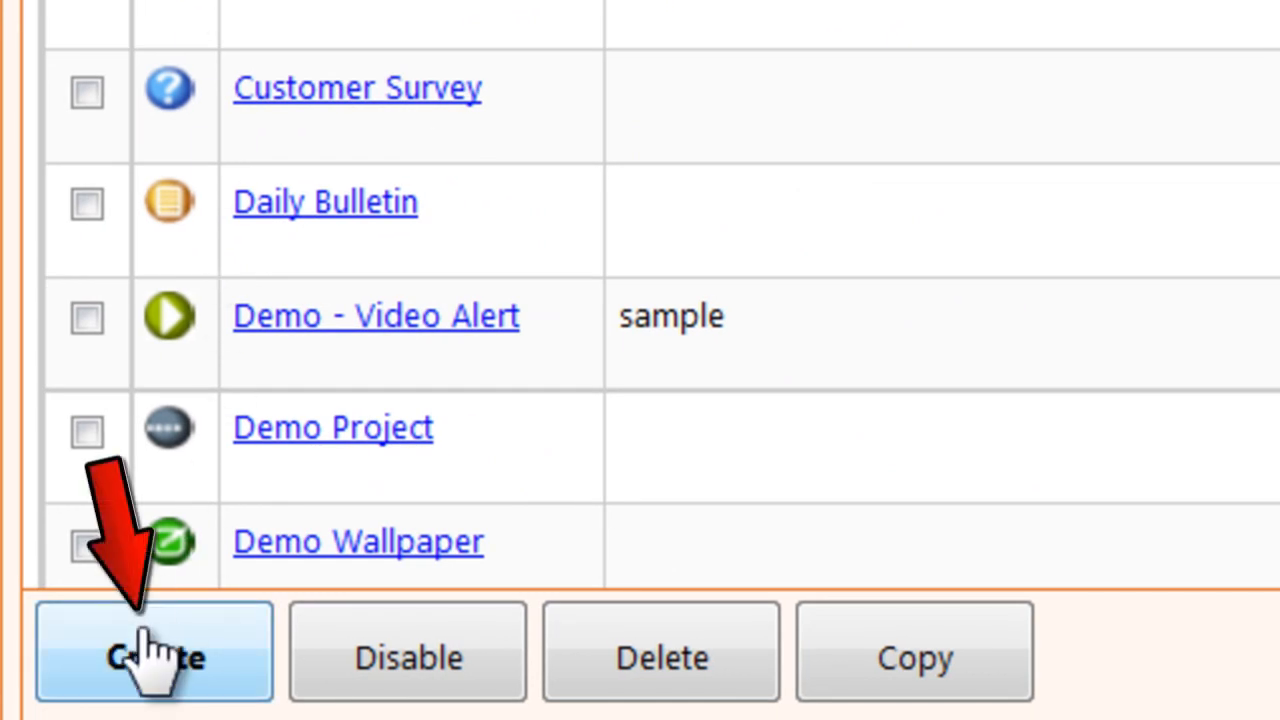
# - Create a screensaver named 'Sample Slideshow', described 'Just a demo', using the Slideshow template
pyautogui.click(154, 655)
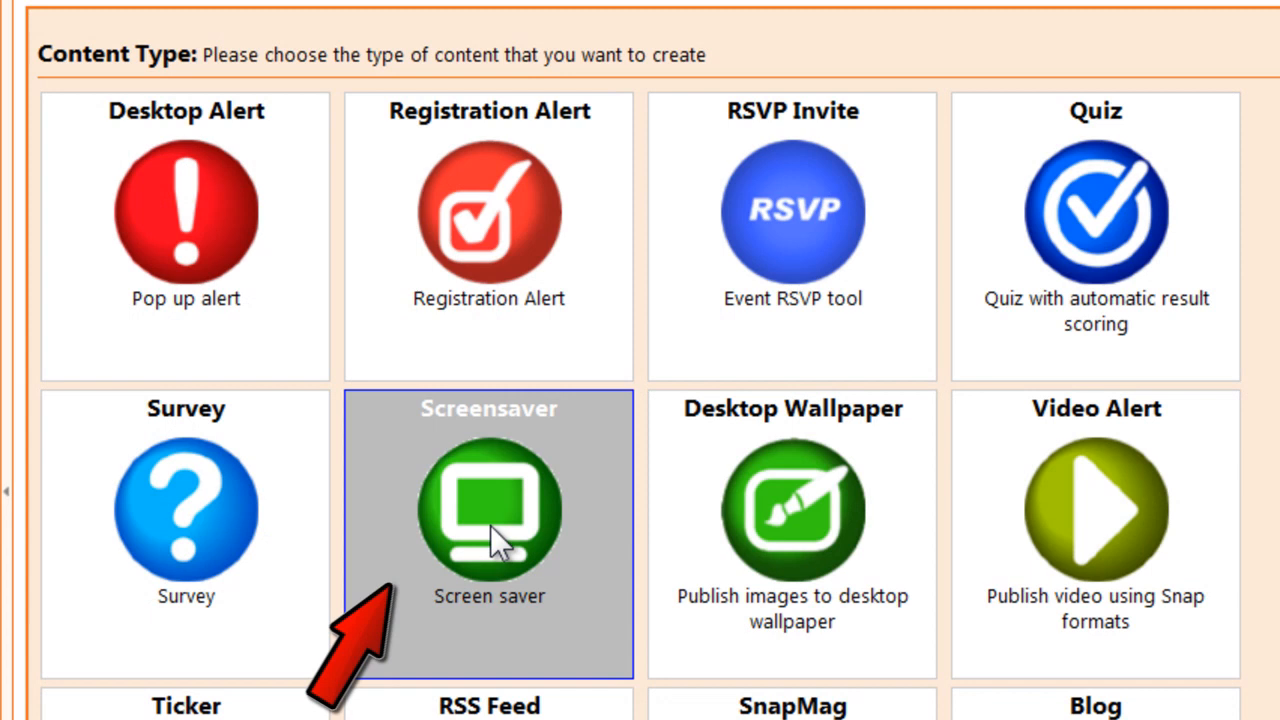
pyautogui.click(488, 510)
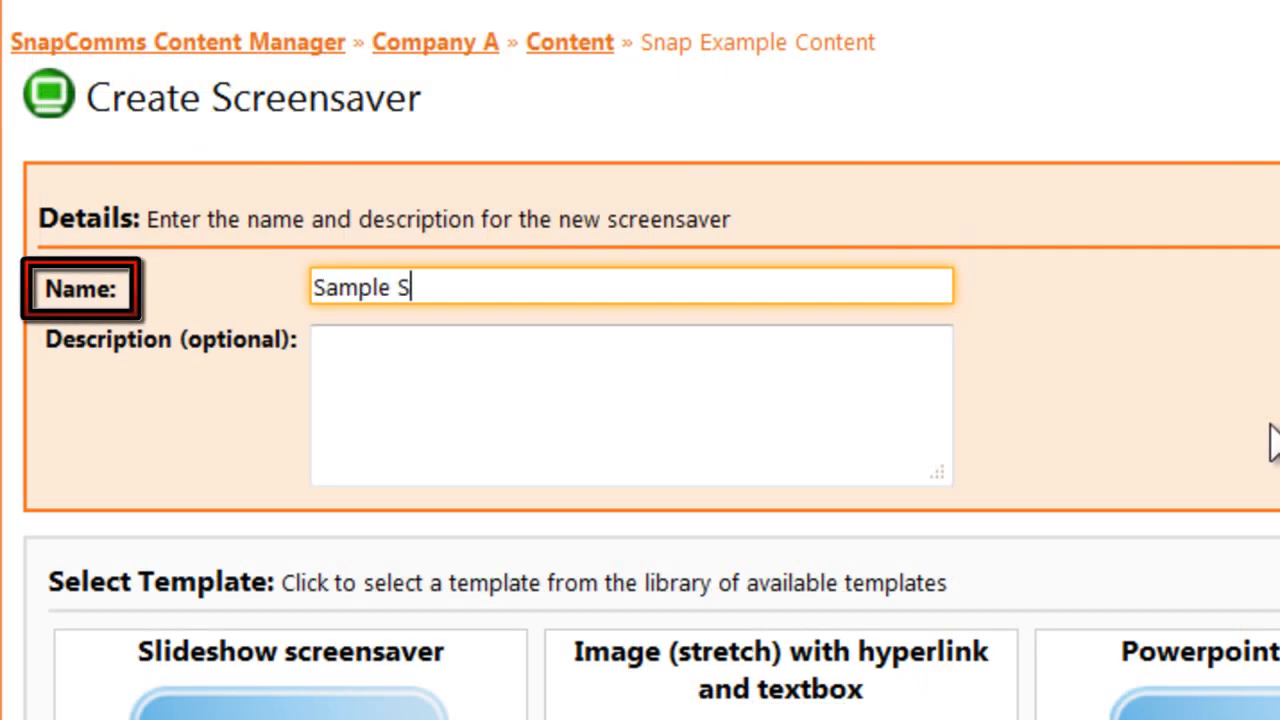
pyautogui.write('lideshow')
pyautogui.click(631, 405)
pyautogui.write('Just a')
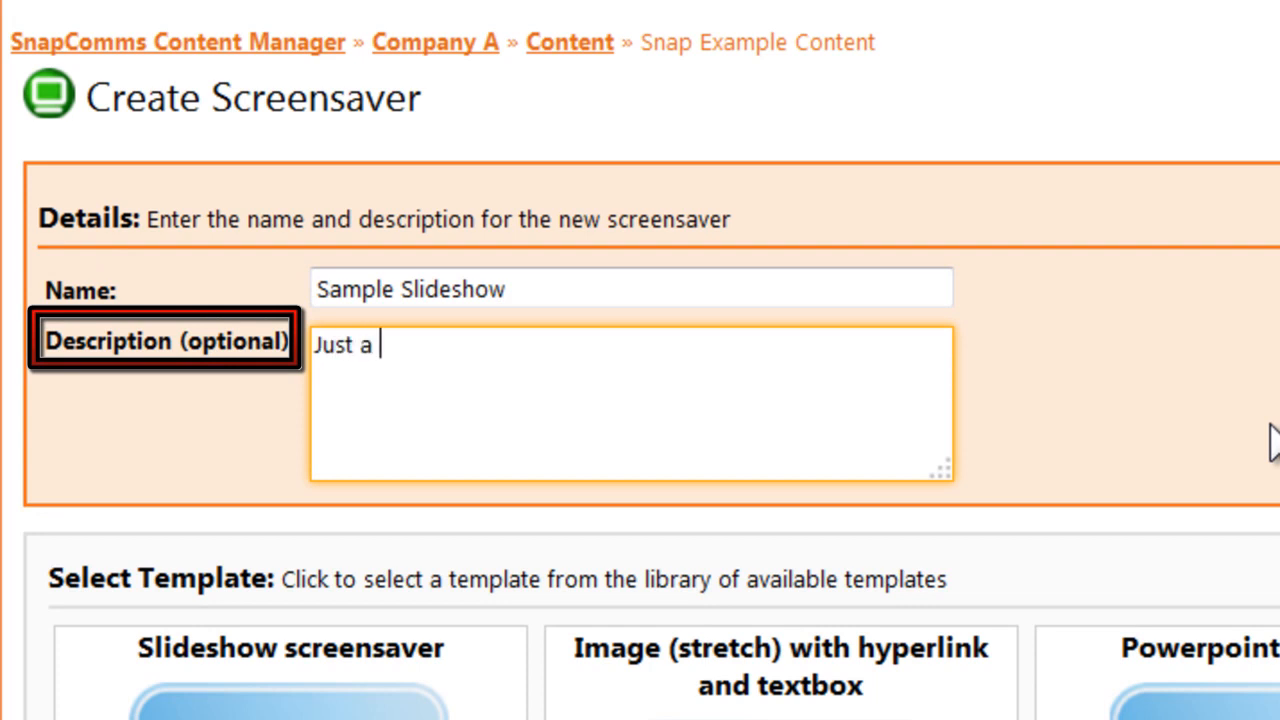
pyautogui.write('demo')
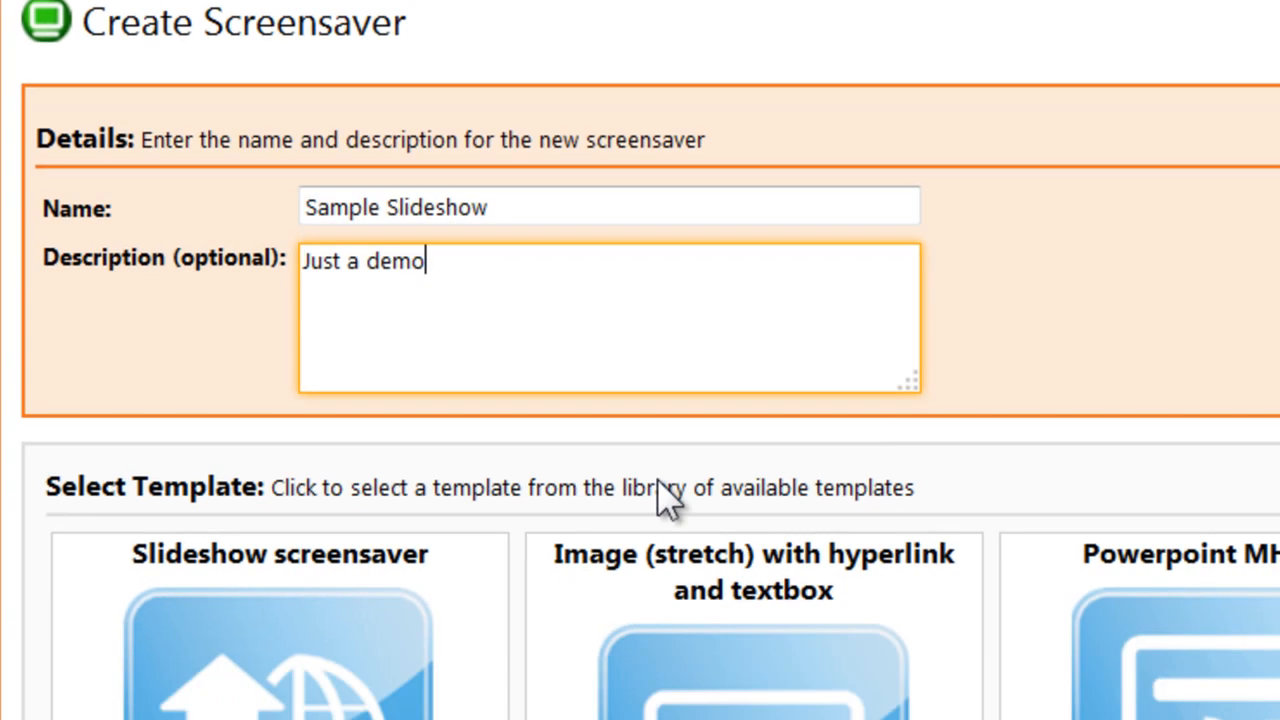
pyautogui.scroll(-3)
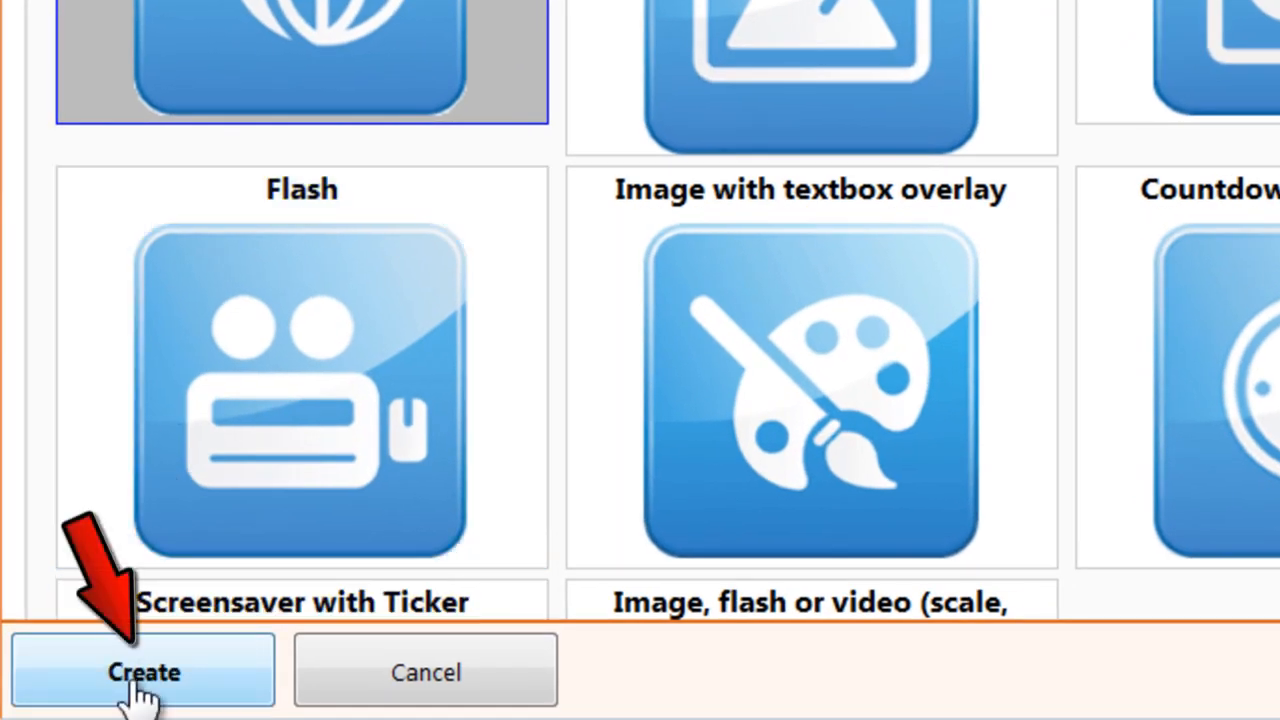
# - Confirm creation of the Sample Slideshow screensaver to reach its slideshow settings
pyautogui.click(143, 671)
pyautogui.write('Network Security')
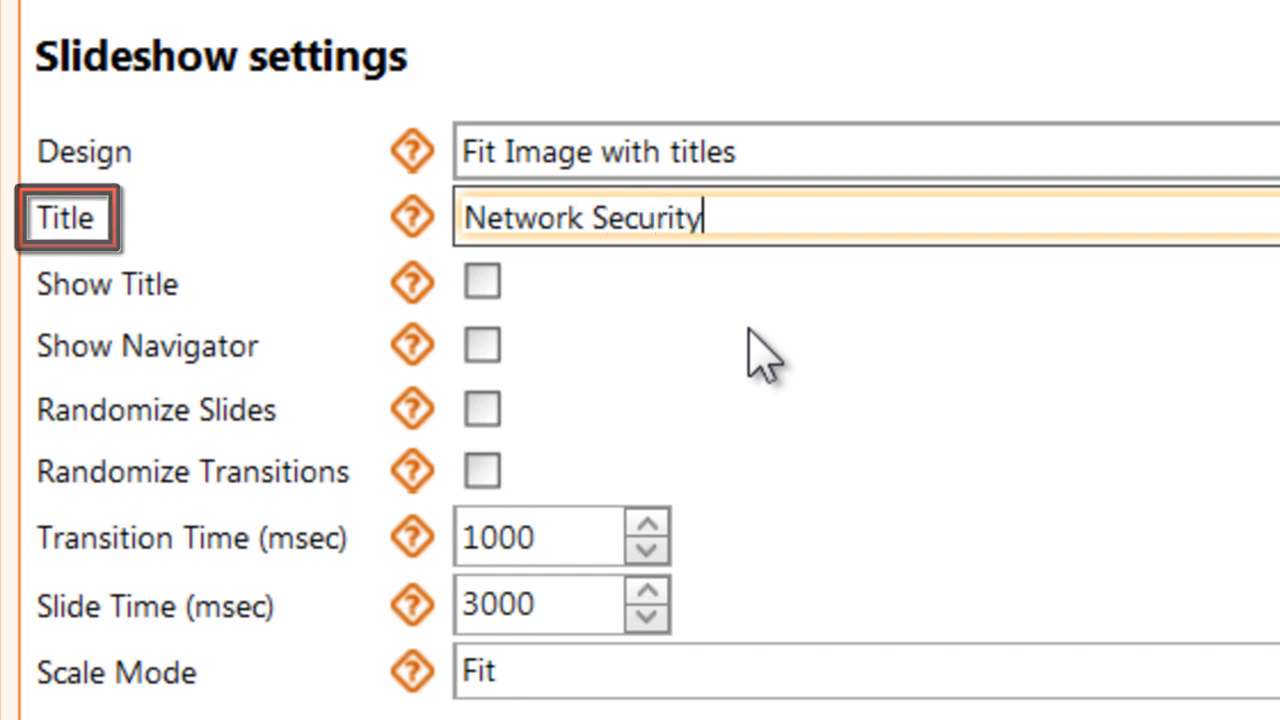
pyautogui.click(481, 282)
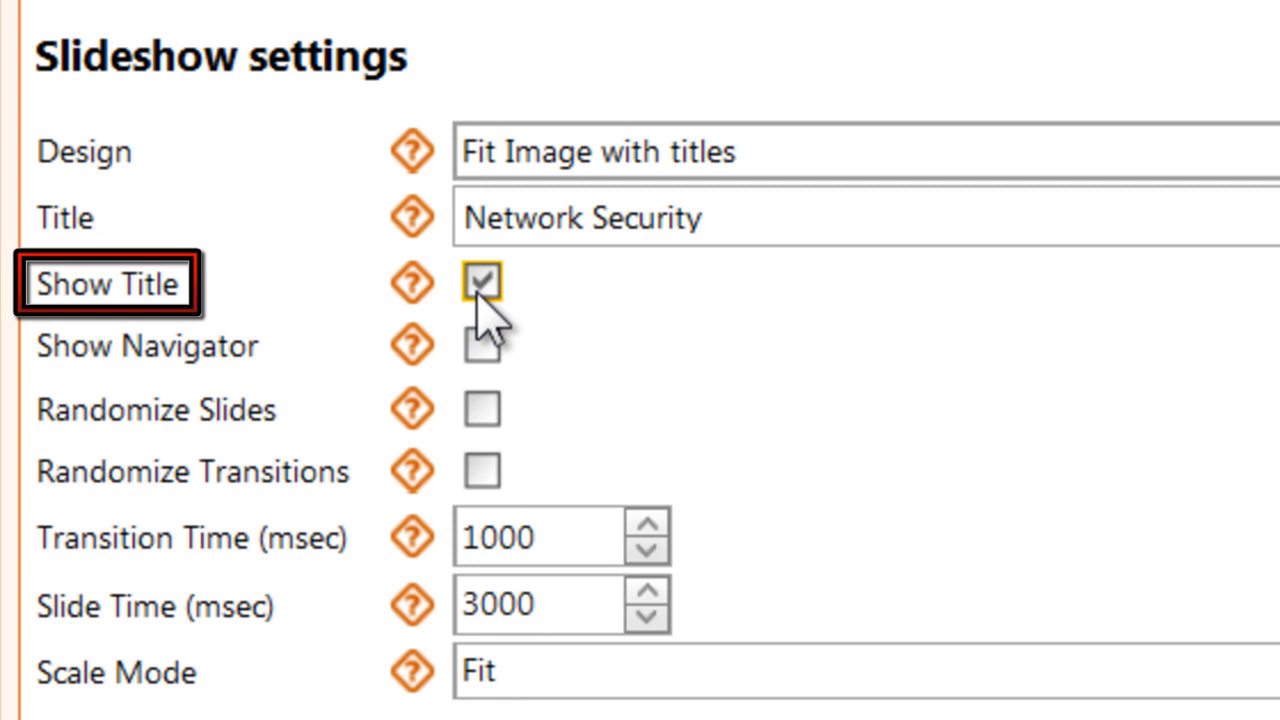
pyautogui.click(481, 282)
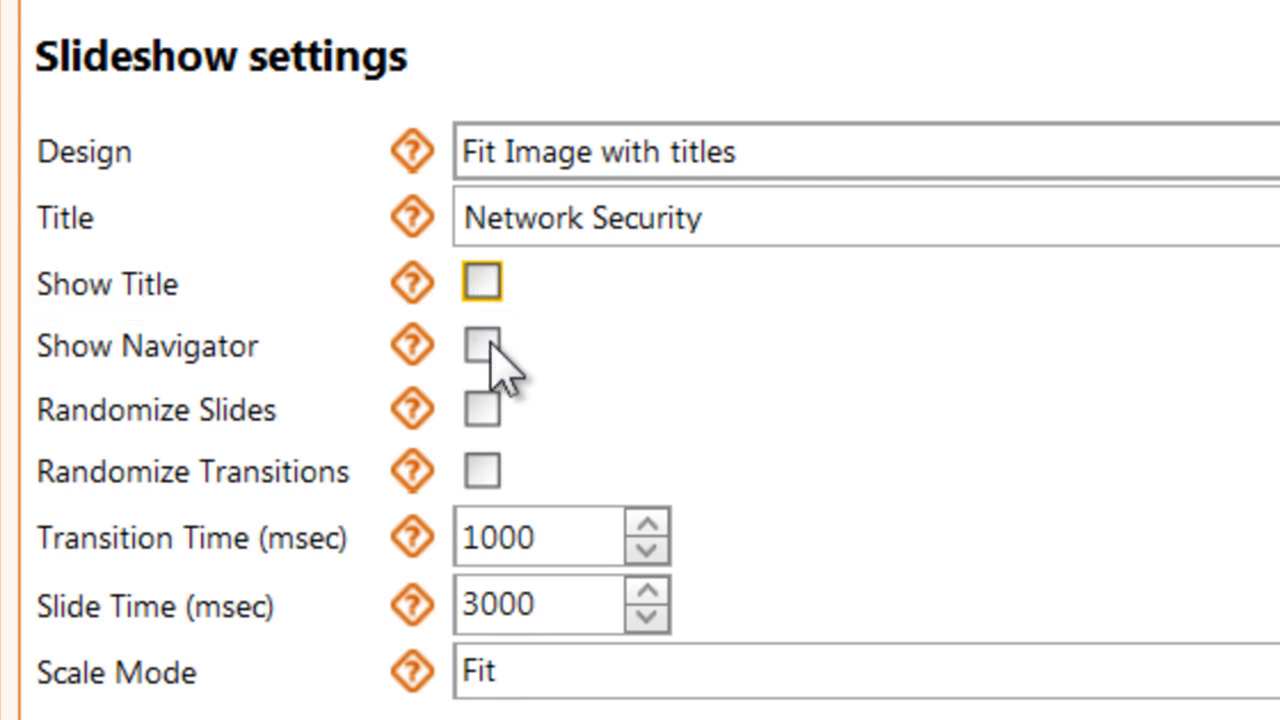
pyautogui.click(481, 345)
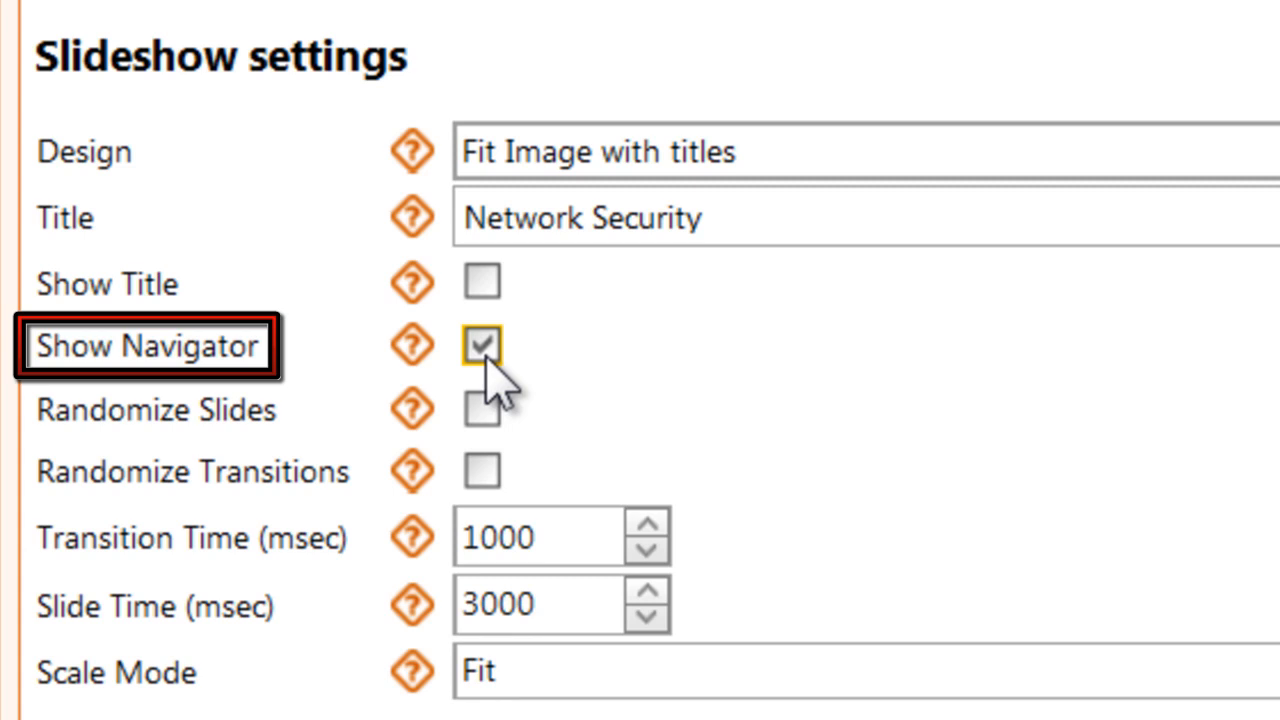
pyautogui.click(481, 346)
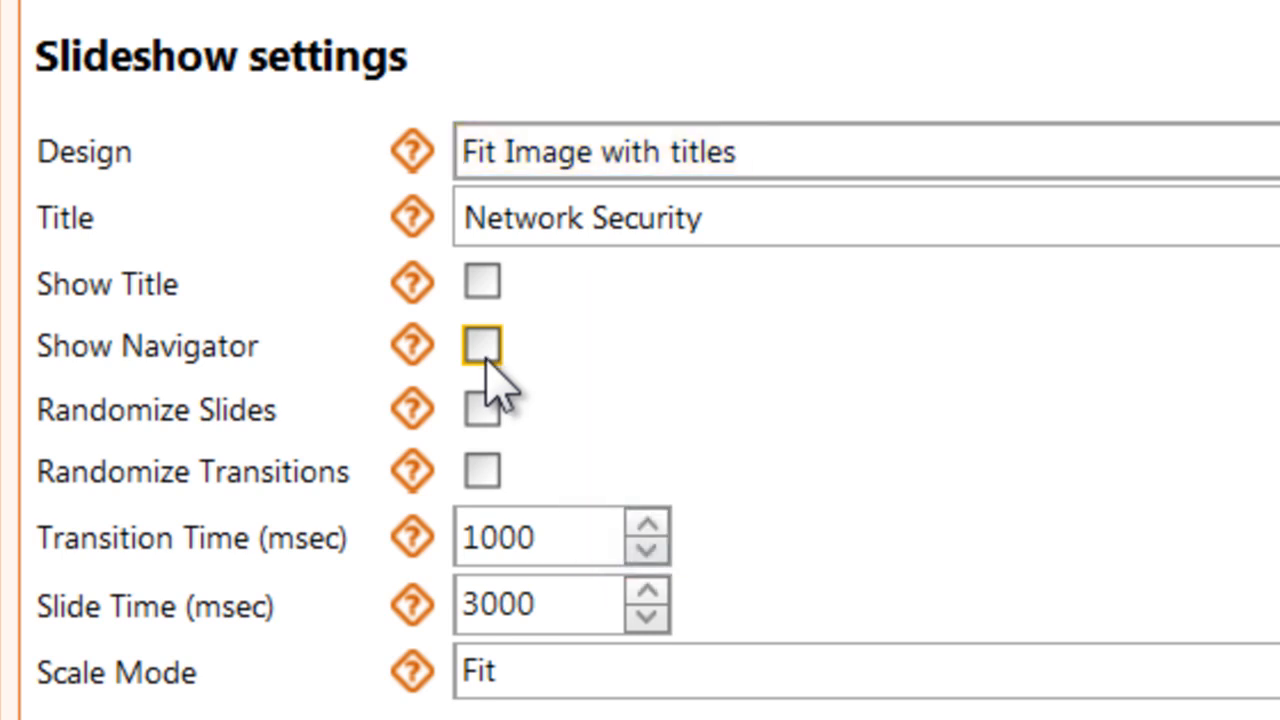
pyautogui.click(481, 409)
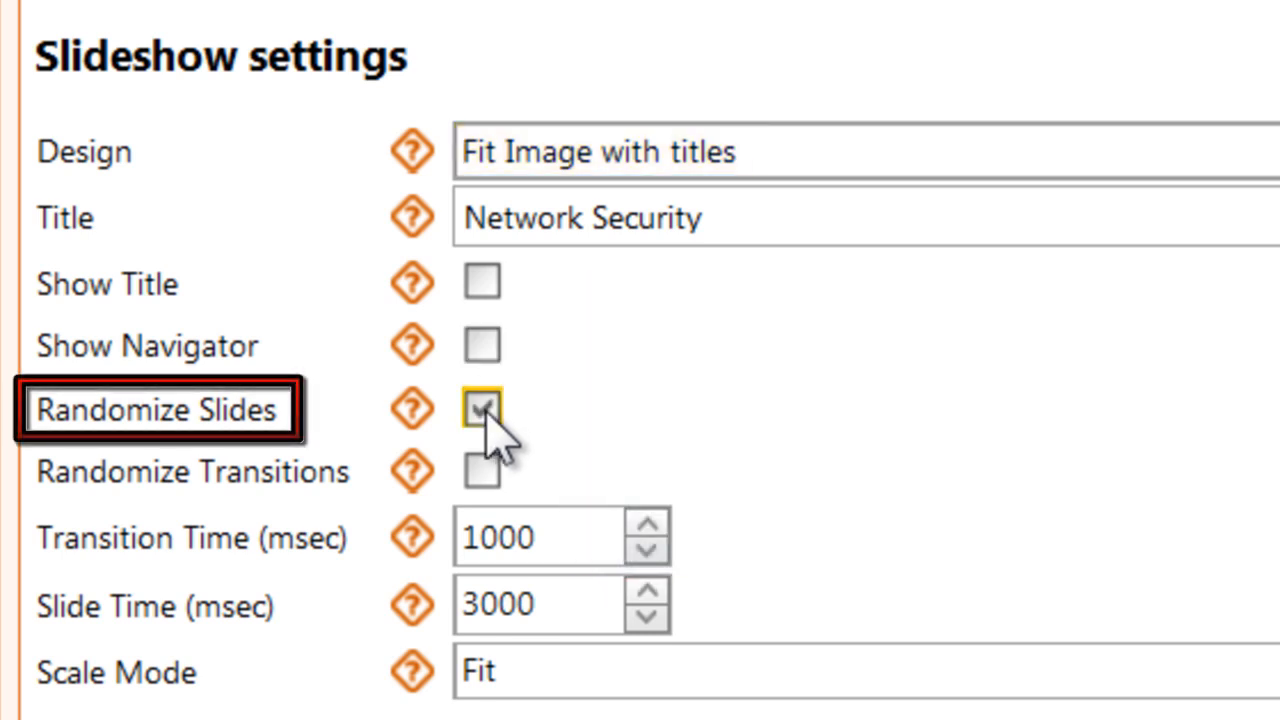
pyautogui.click(481, 409)
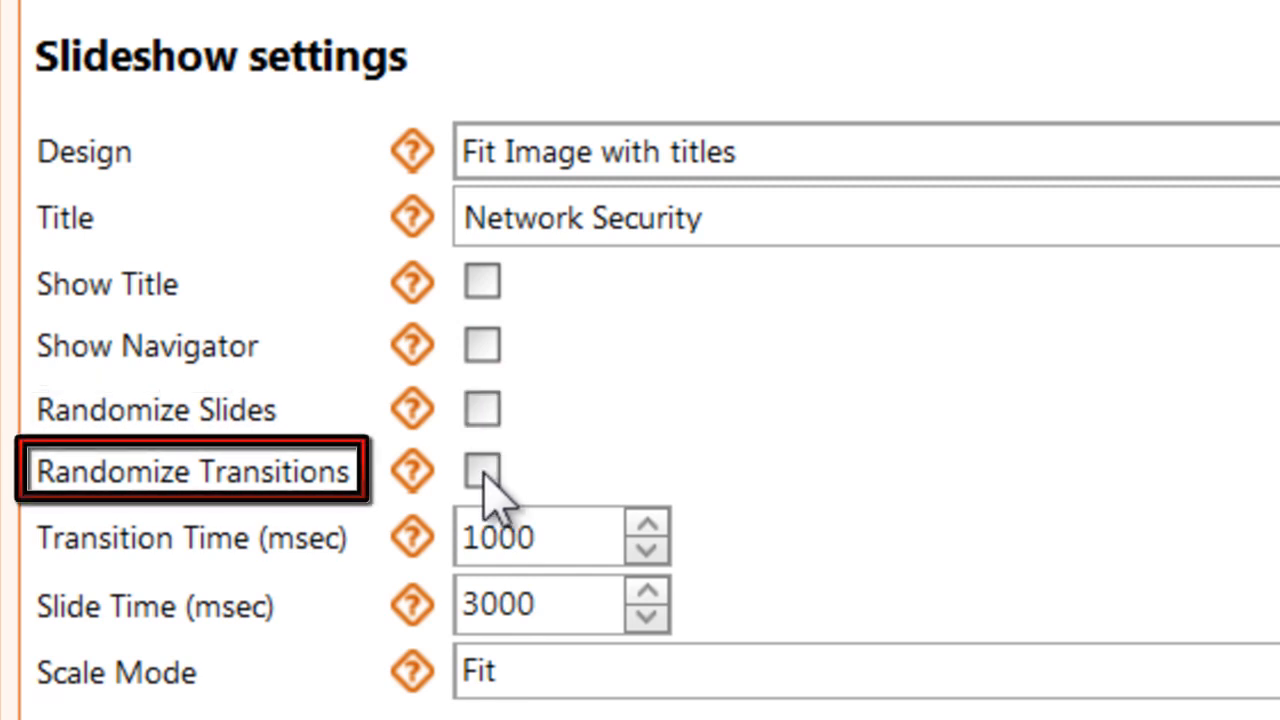
pyautogui.click(481, 471)
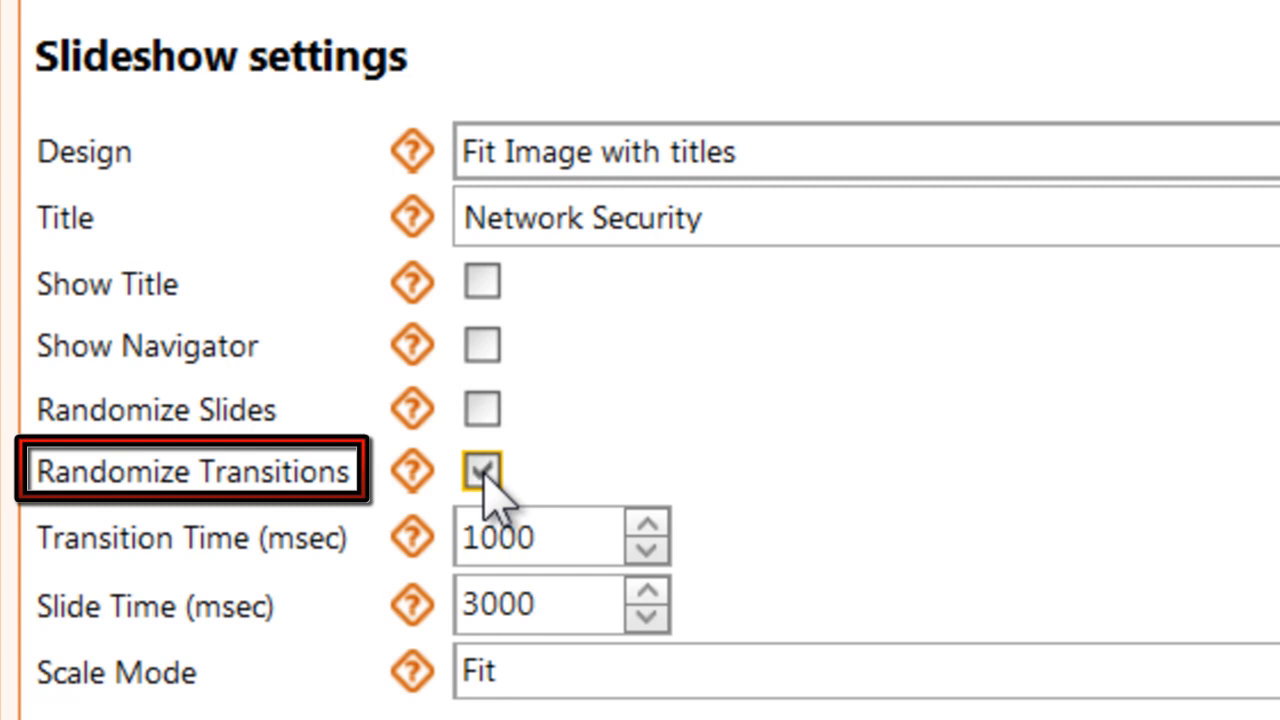
pyautogui.click(481, 472)
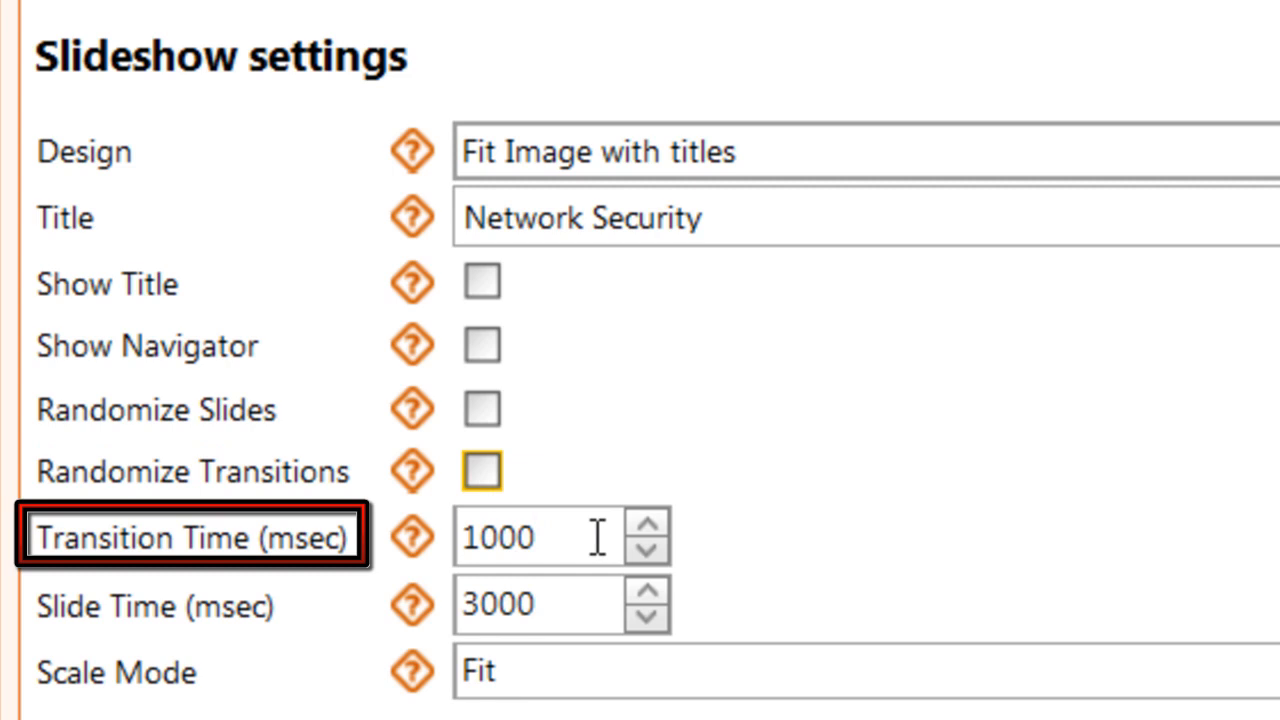
# - Set transition time to 1000 ms and slide time to 3500 ms, then add an image slide
pyautogui.click(155, 606)
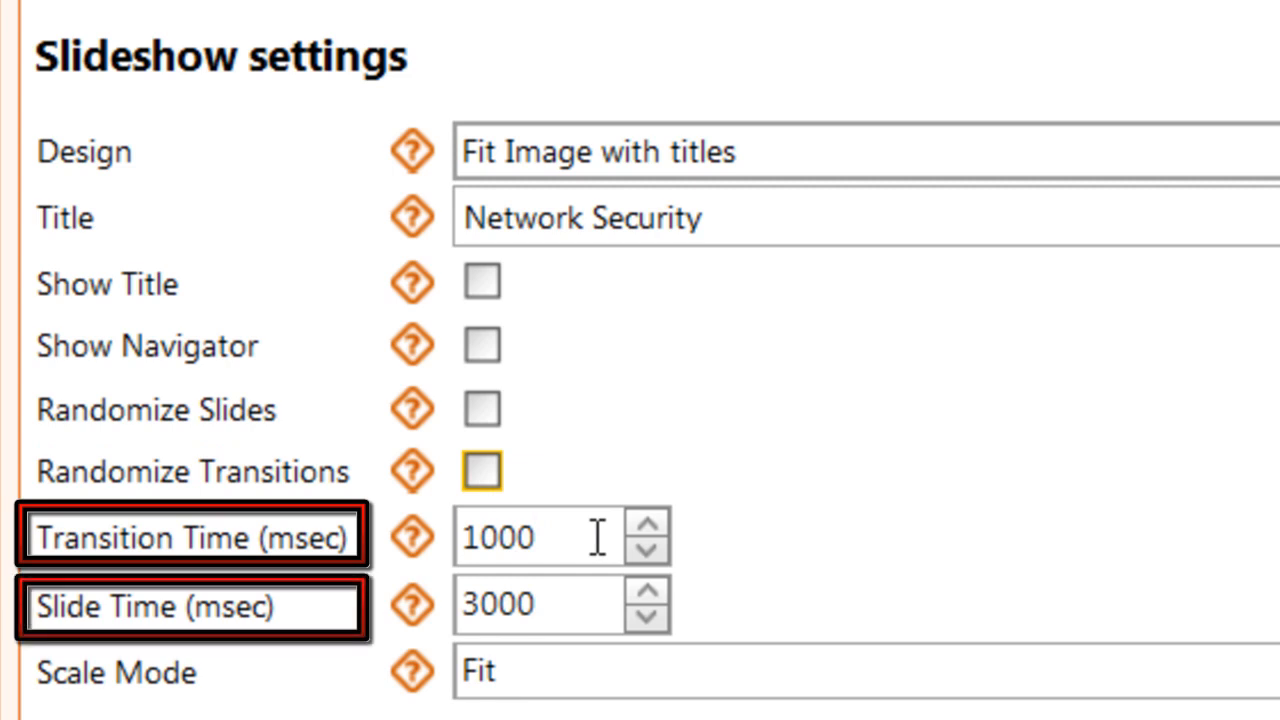
pyautogui.click(535, 536)
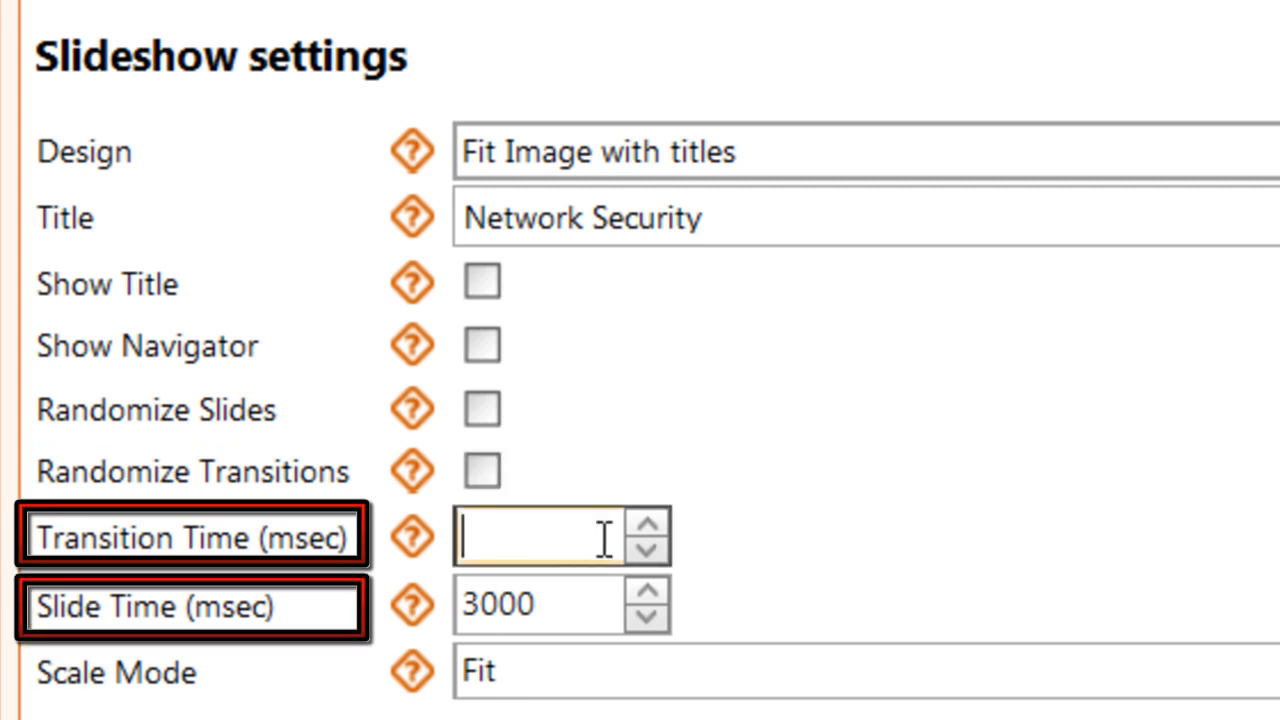
pyautogui.write('1000')
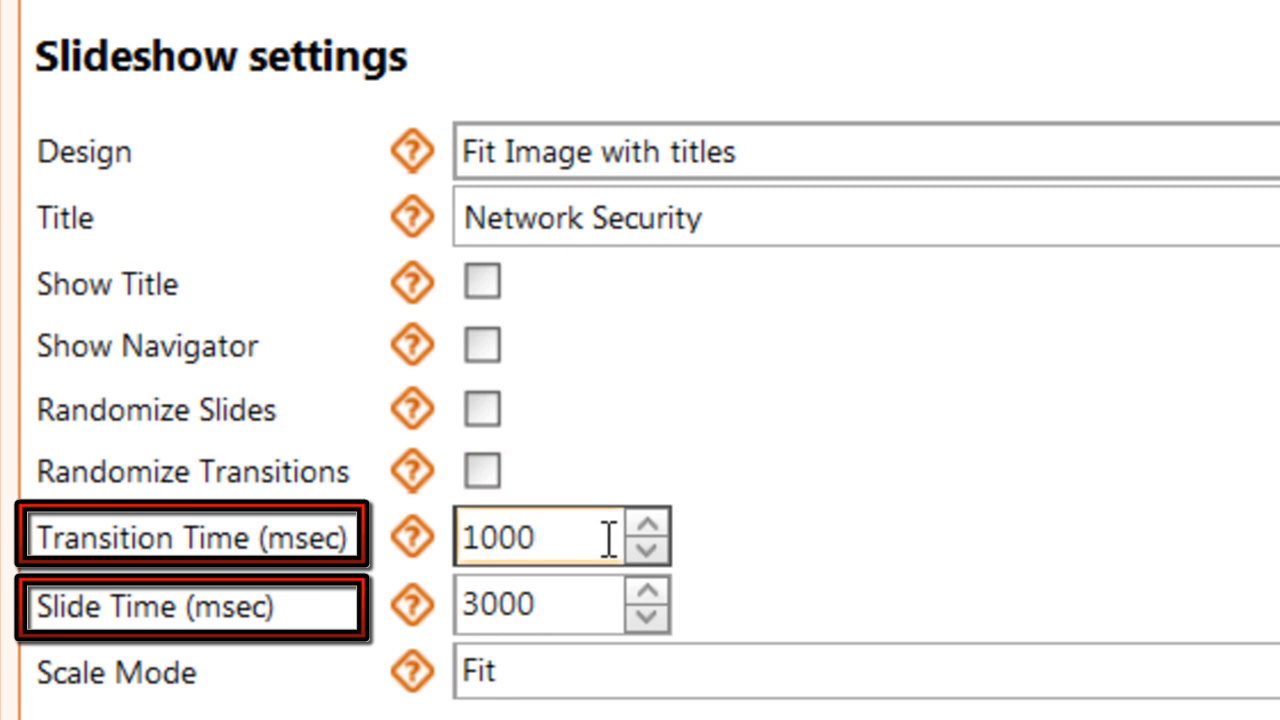
pyautogui.click(647, 592)
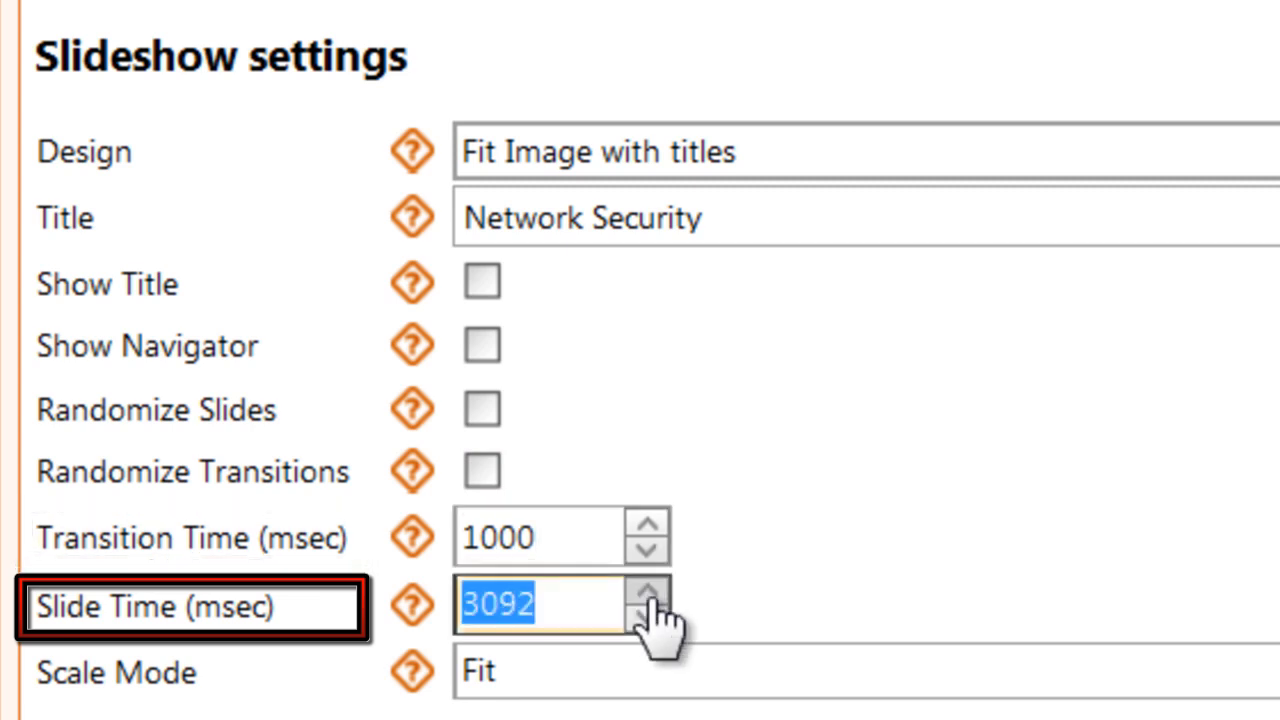
pyautogui.click(648, 588)
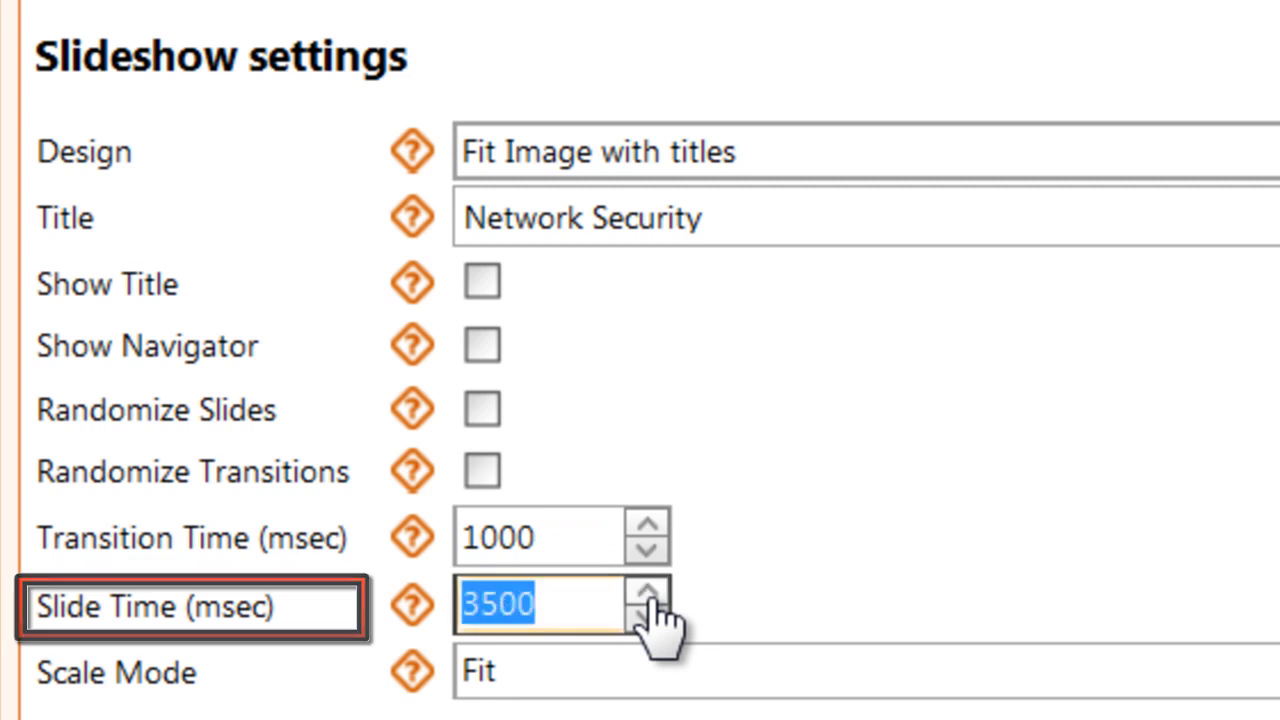
pyautogui.scroll(-3)
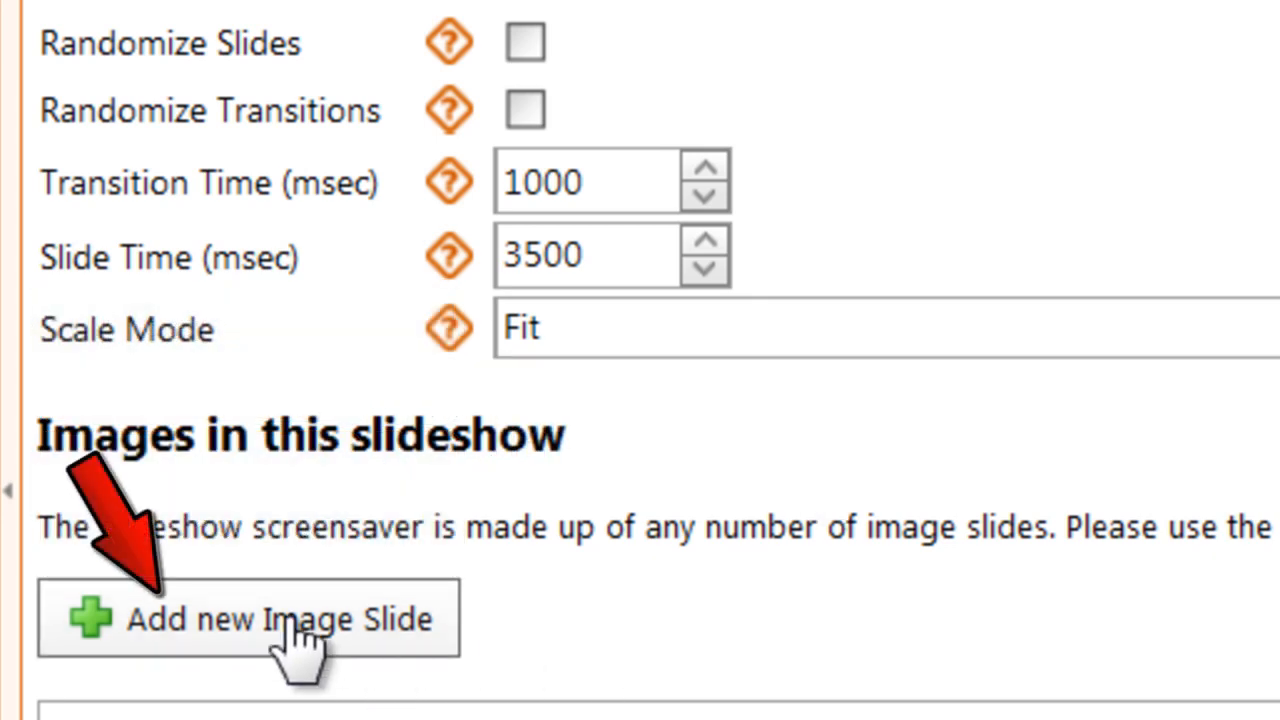
pyautogui.click(280, 618)
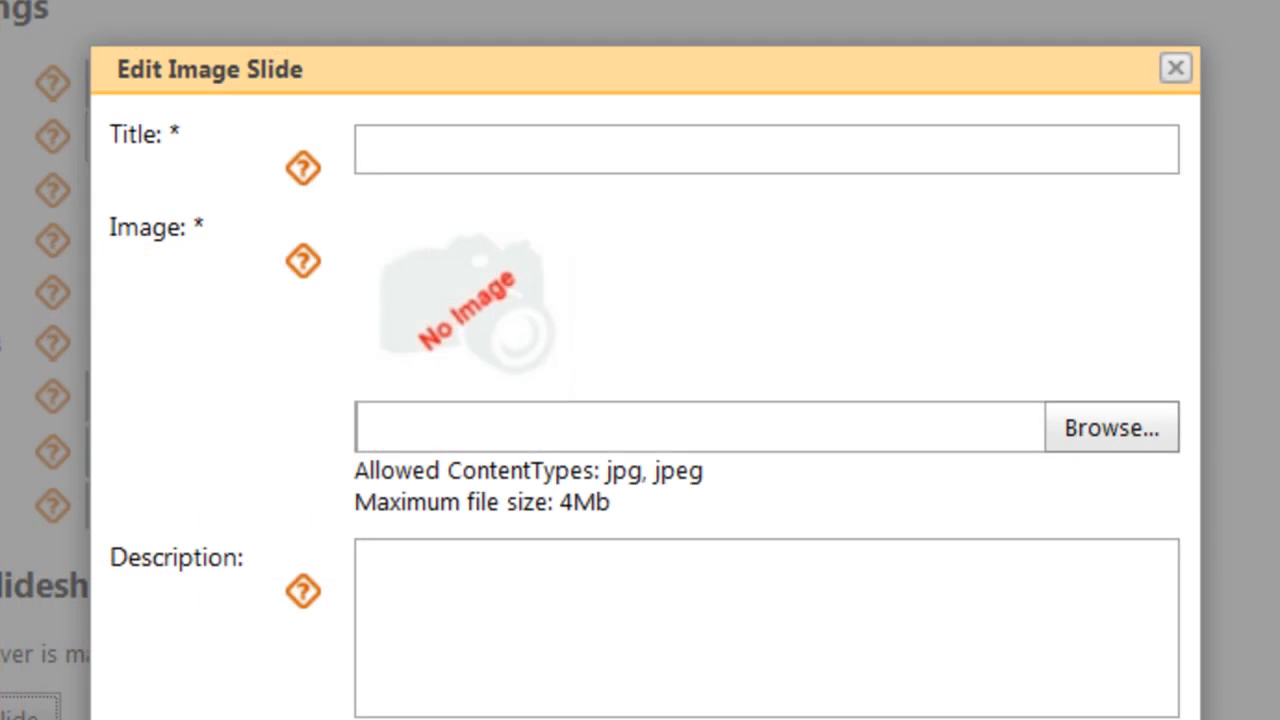
# - Save a 'Security Threats' slide with Security Threats.JPG, its description and an Uncover transition
pyautogui.write('Security Threats')
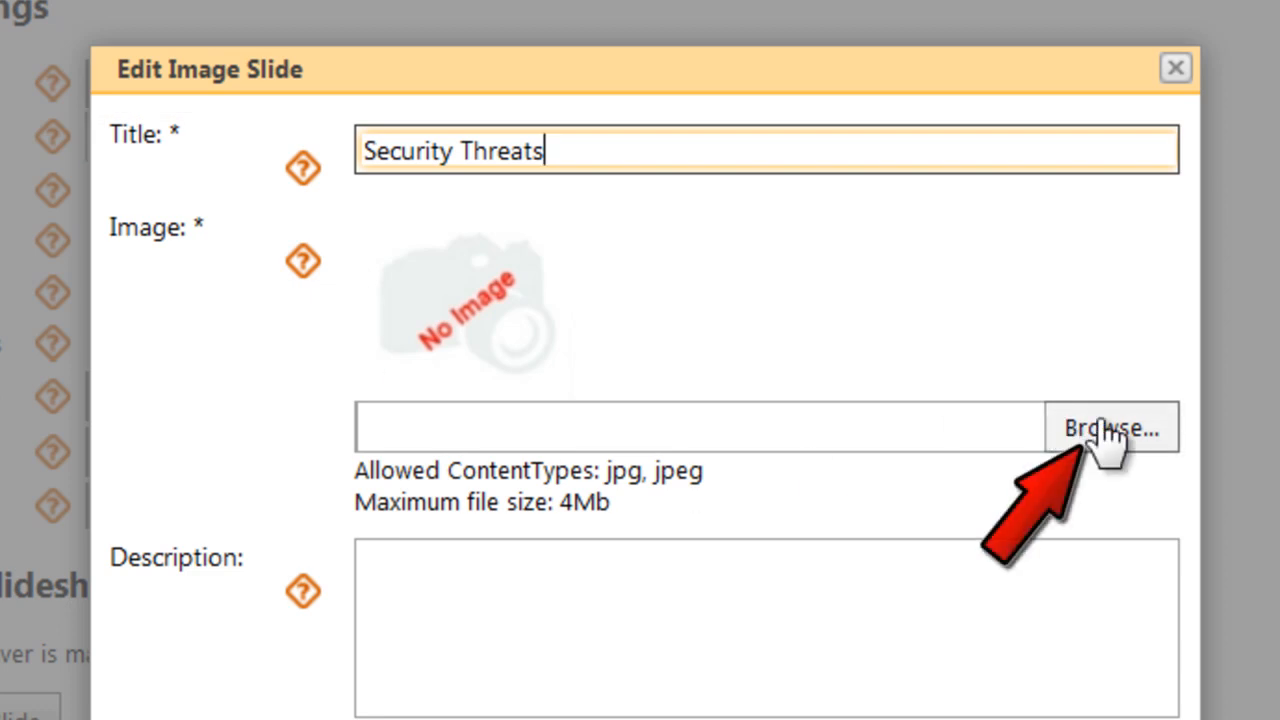
pyautogui.click(1110, 427)
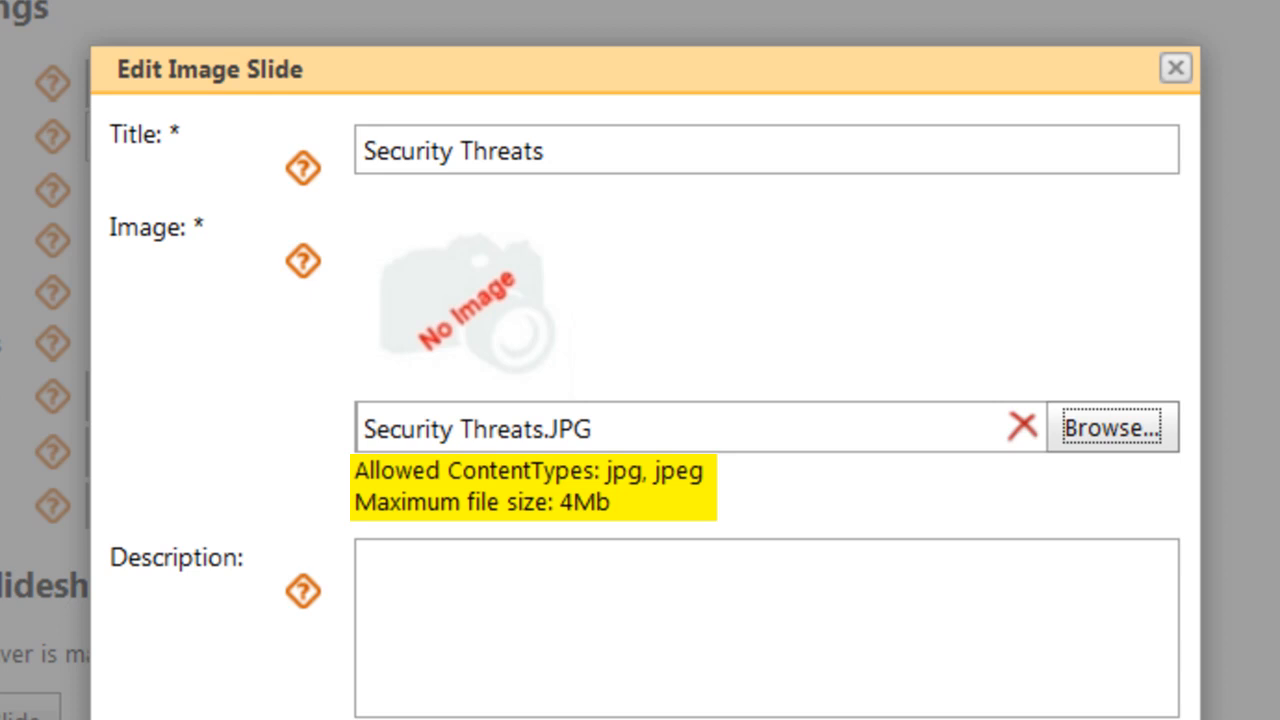
pyautogui.write('Security threats come in all shapes and sizes.')
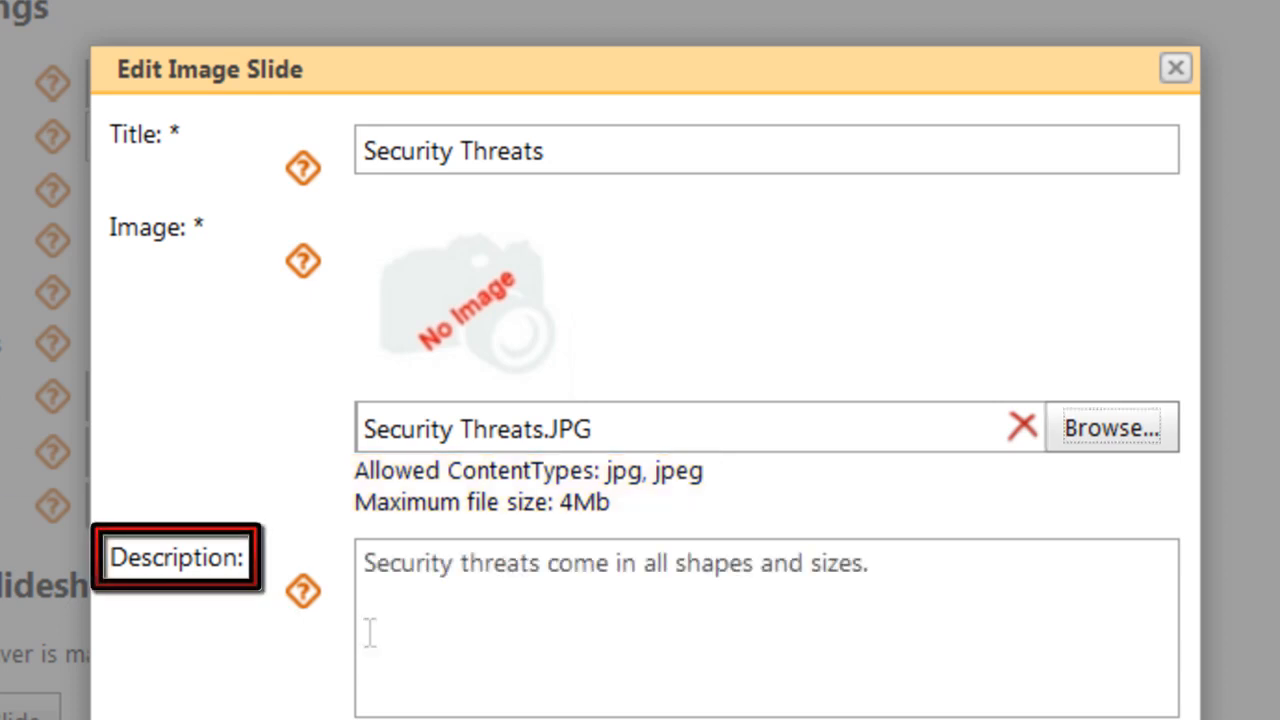
pyautogui.scroll(-3)
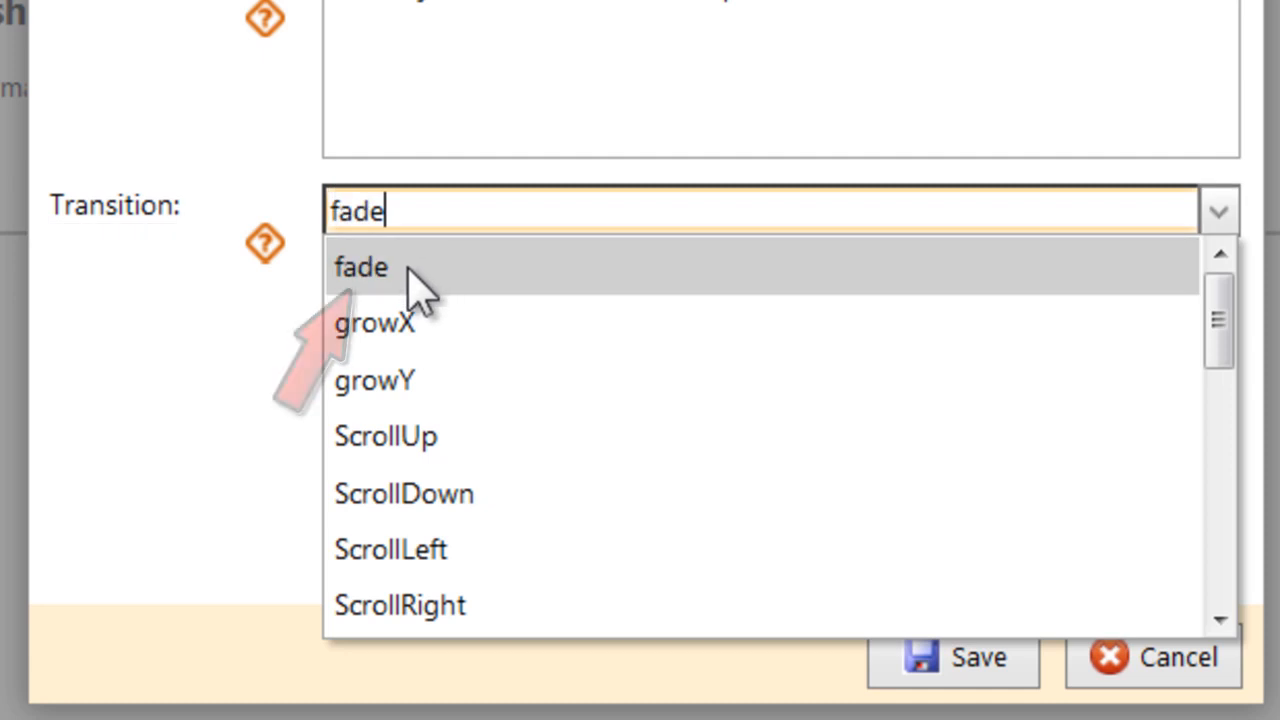
pyautogui.click(360, 266)
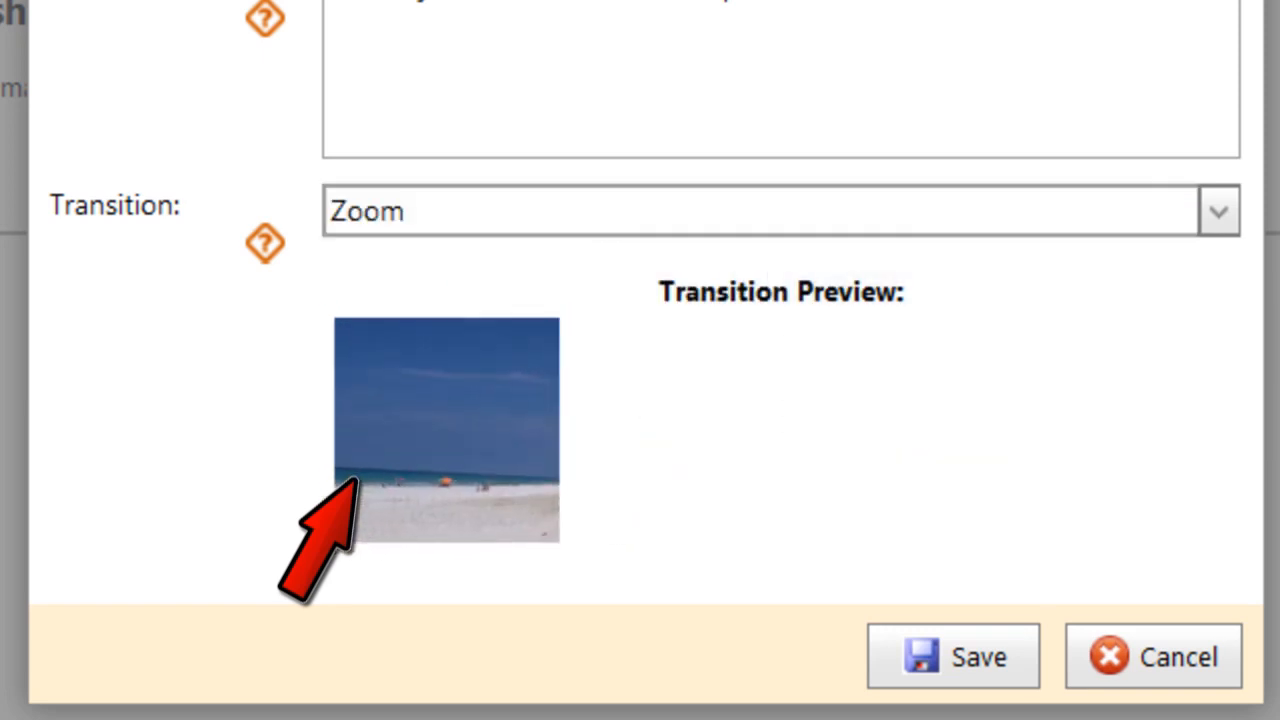
pyautogui.click(767, 210)
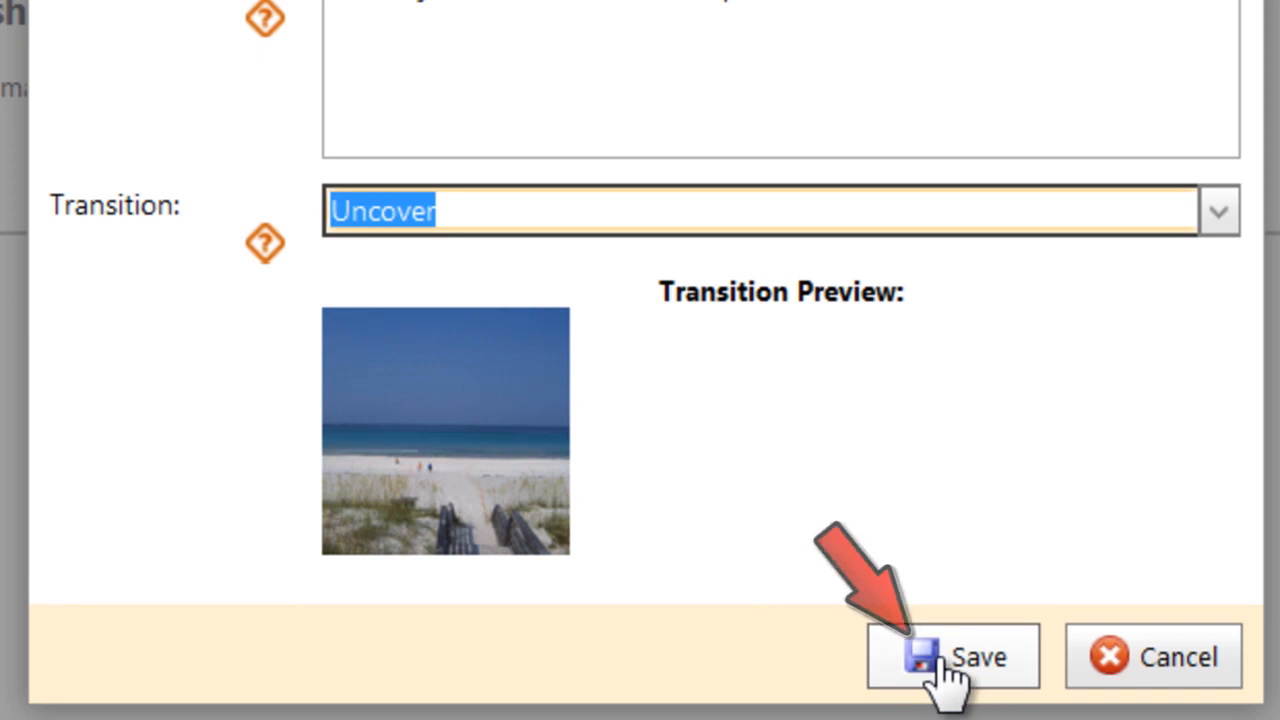
pyautogui.click(950, 655)
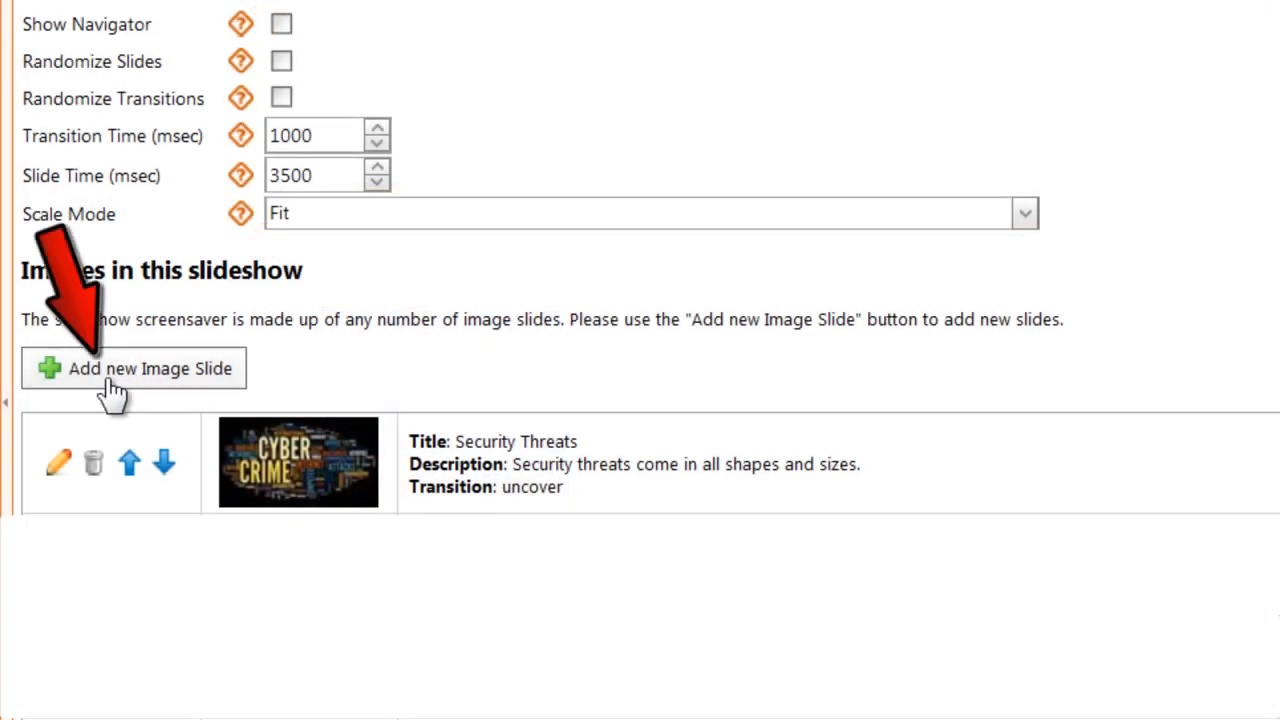
# - Move Mobile Security above Desktop Security and enable Randomize Slides and Randomize Transitions
pyautogui.scroll(-3)
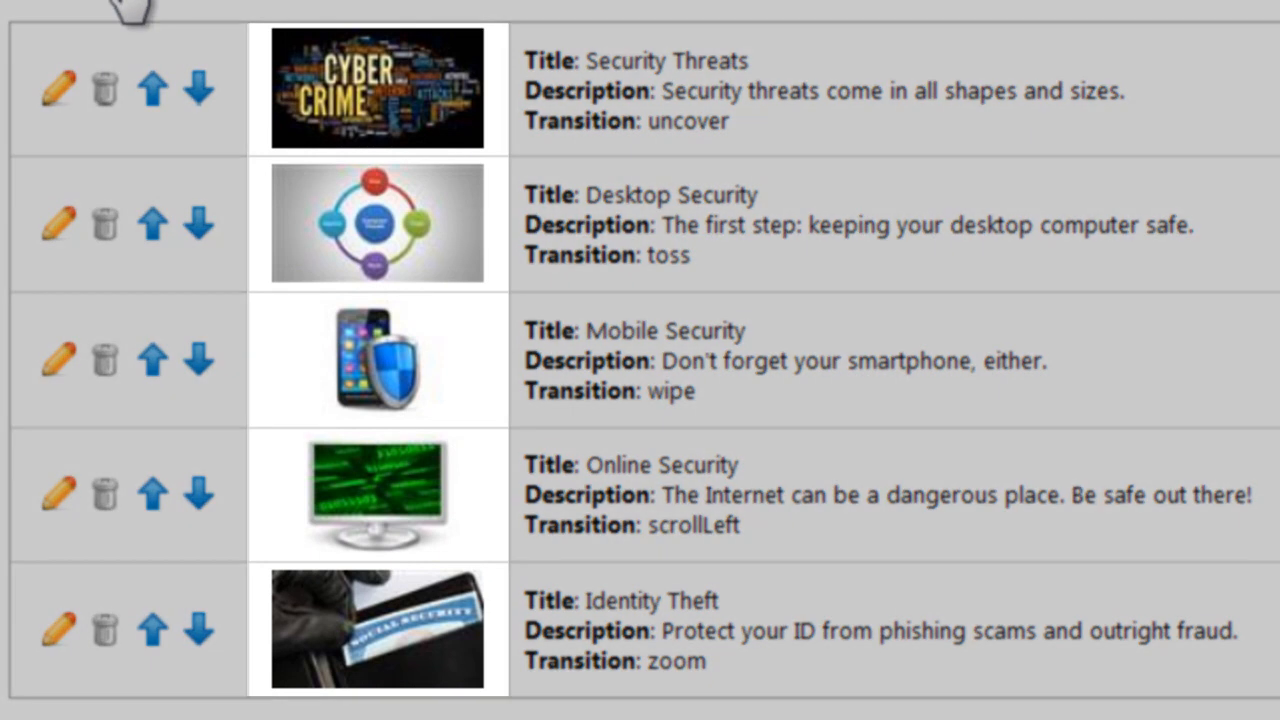
pyautogui.doubleClick(664, 330)
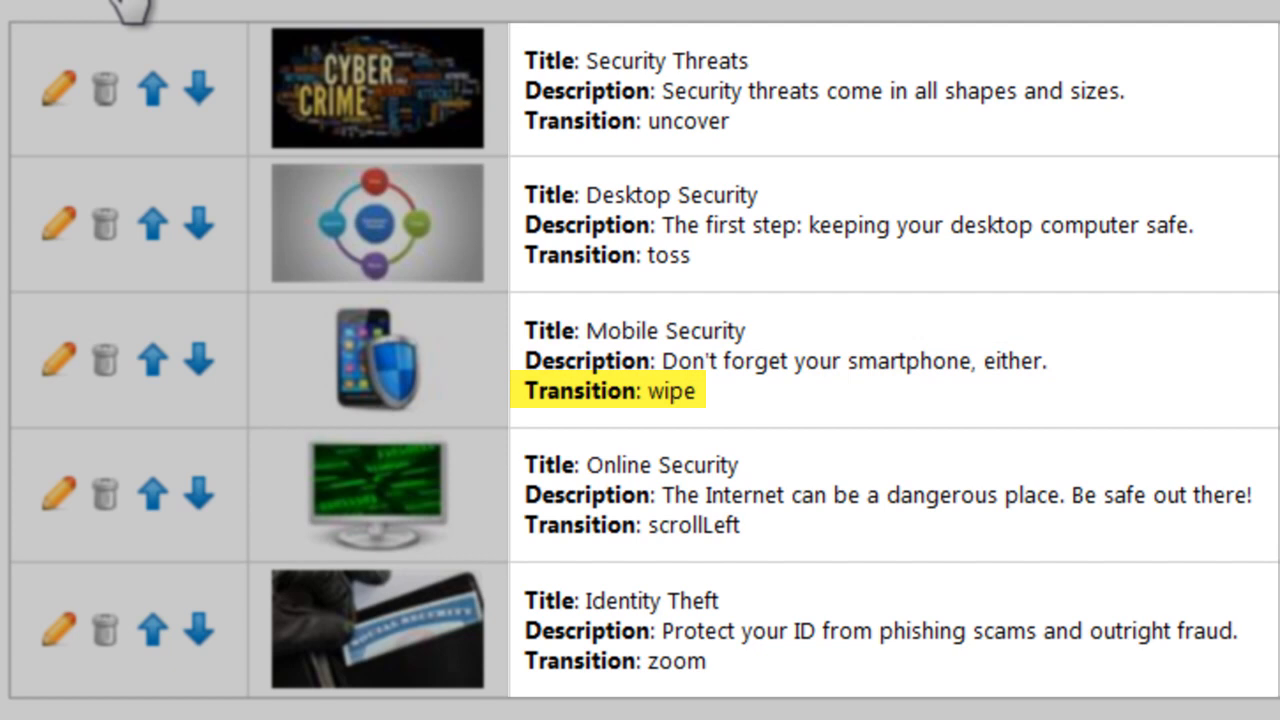
pyautogui.click(58, 360)
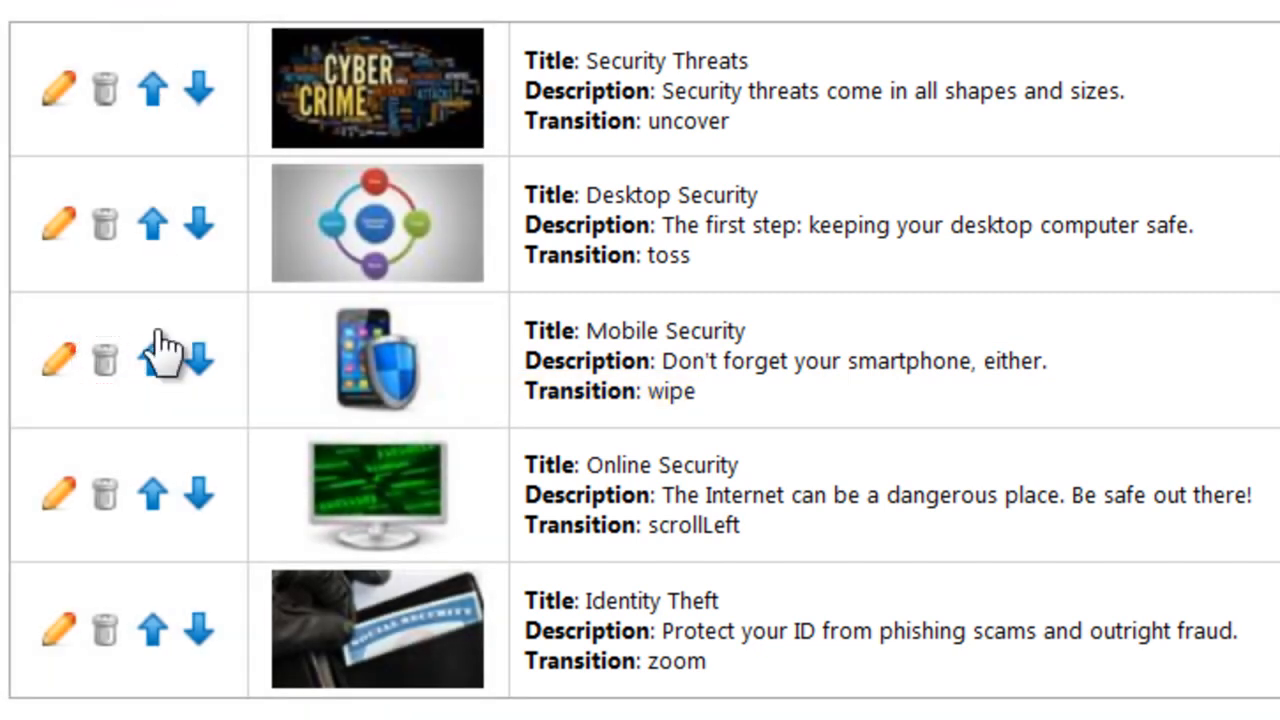
pyautogui.click(152, 362)
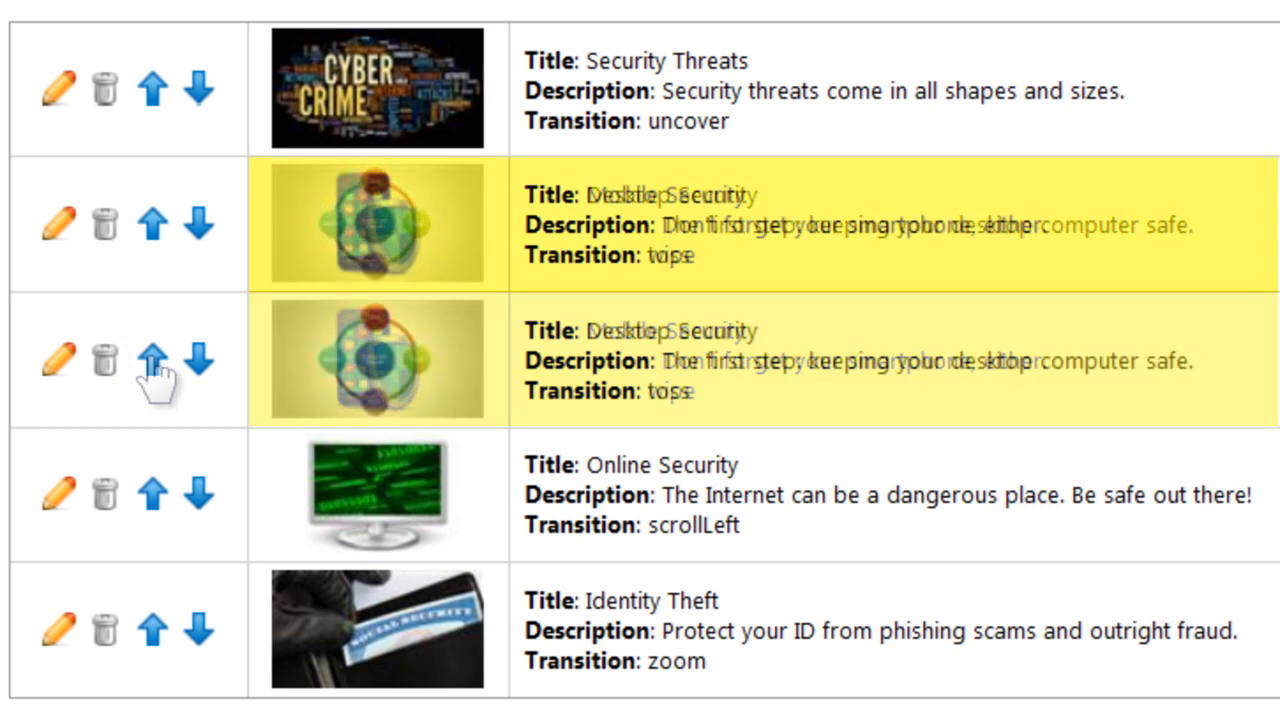
pyautogui.click(152, 355)
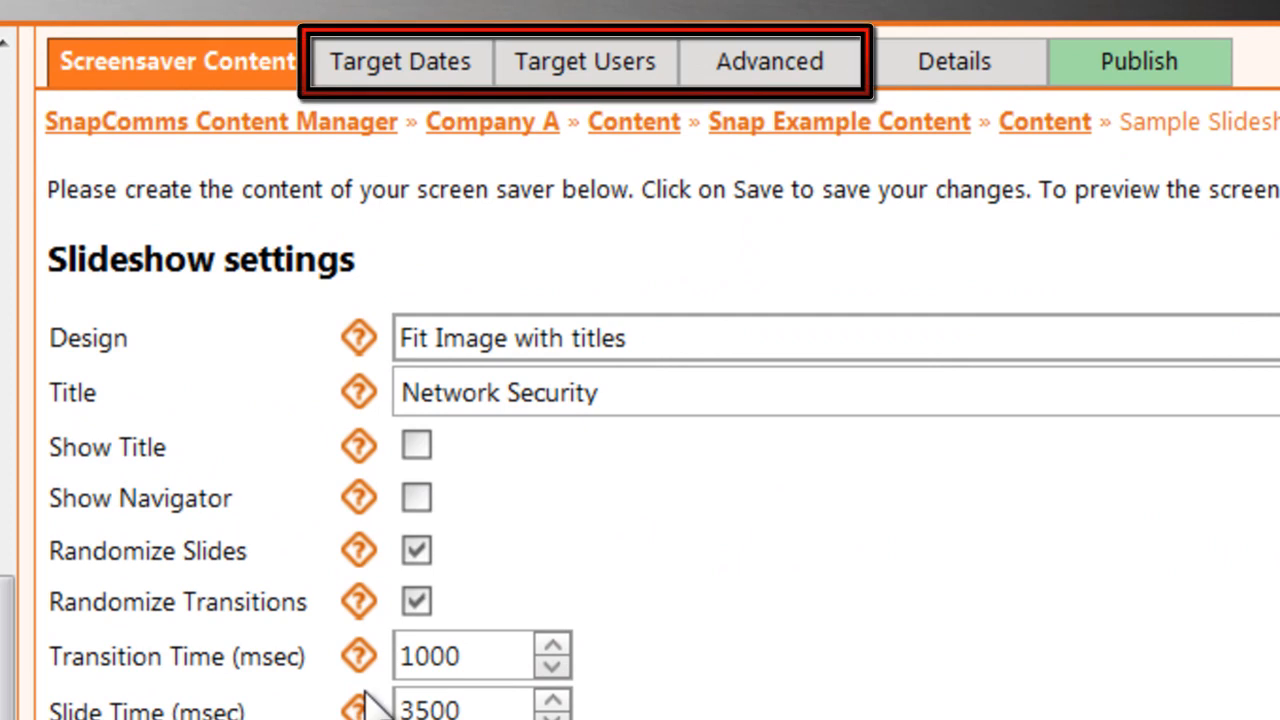
# - Include a group in the screensaver's audience on the Target Users tab
pyautogui.click(399, 61)
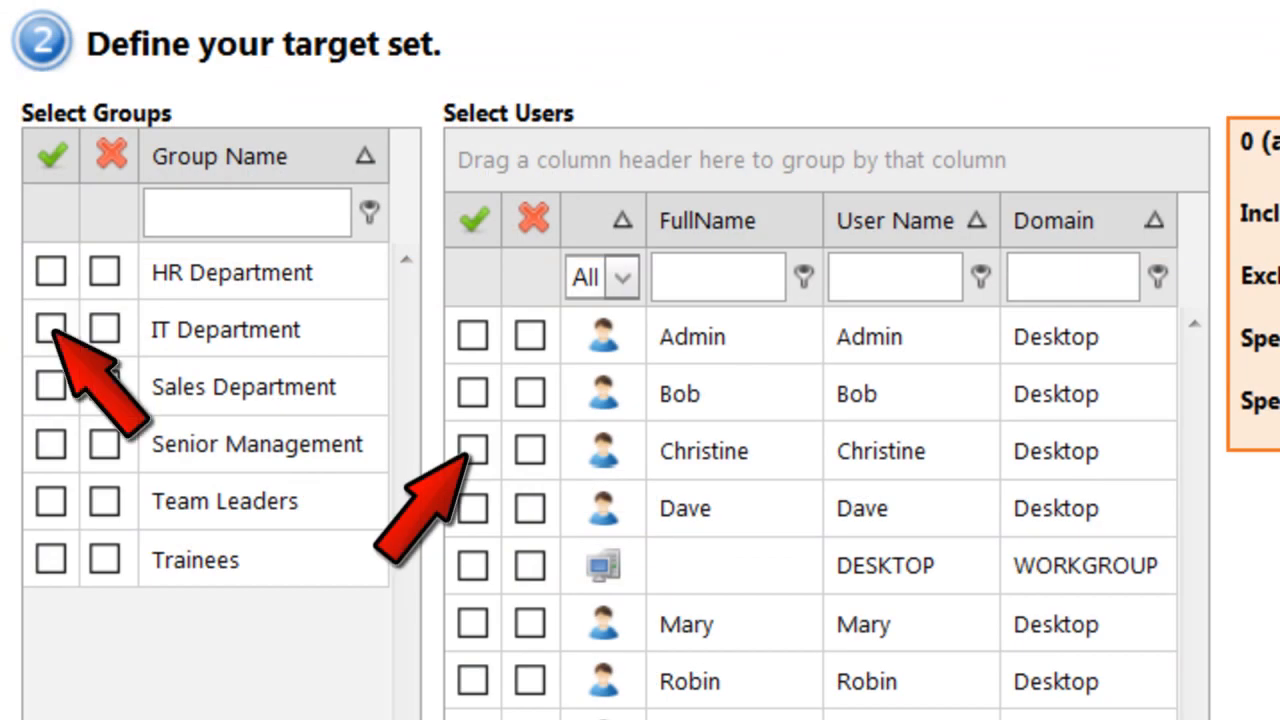
pyautogui.click(692, 38)
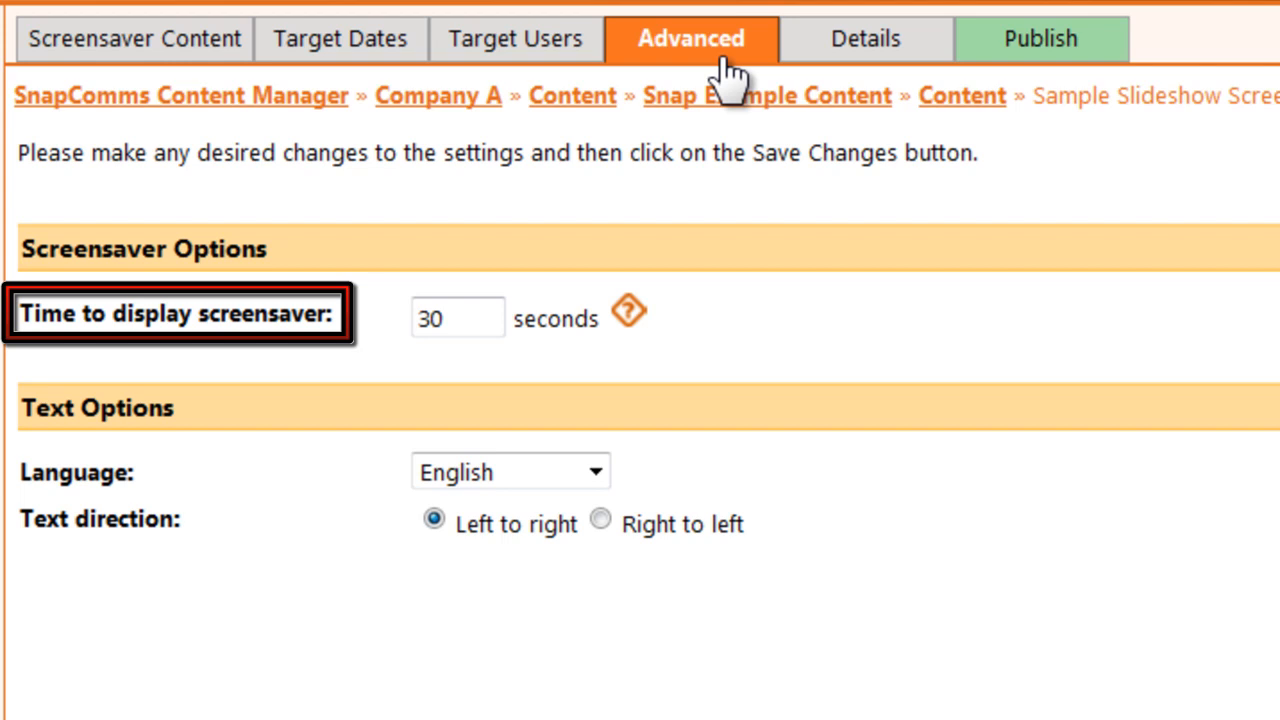
pyautogui.moveTo(629, 309)
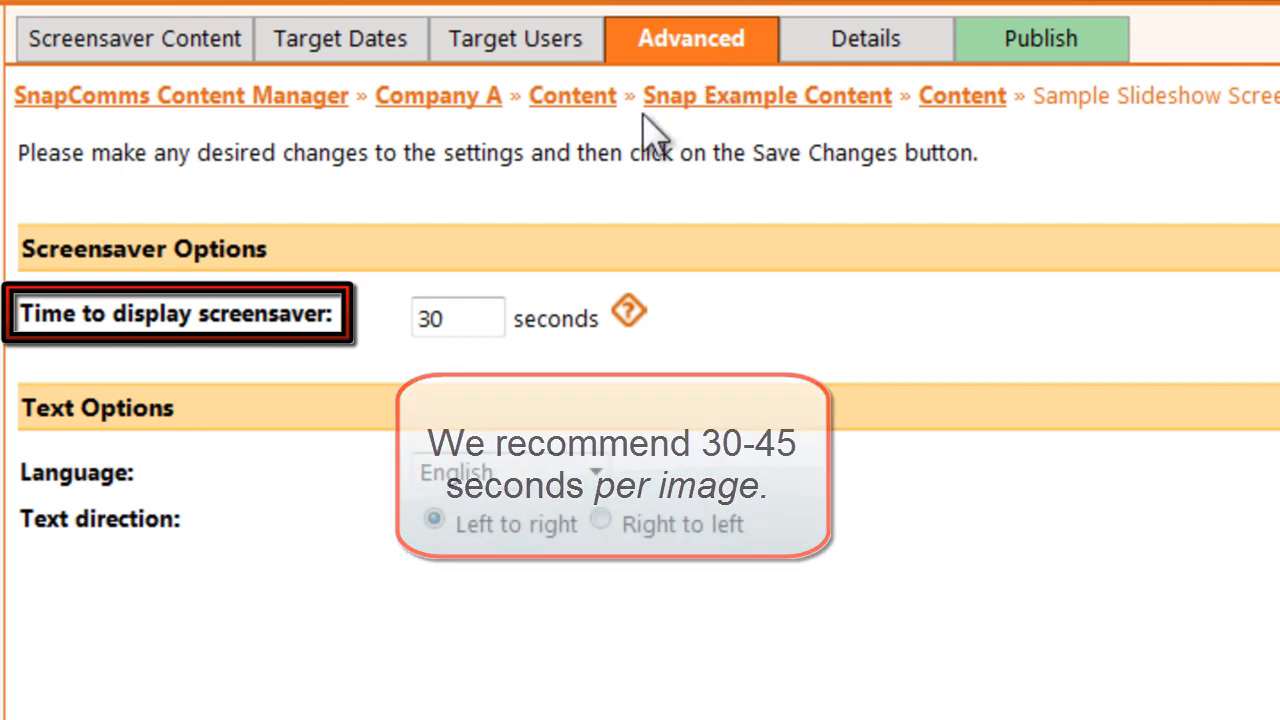
# - Set 'Time to display screensaver' to 180 seconds and save the changes
pyautogui.write('1')
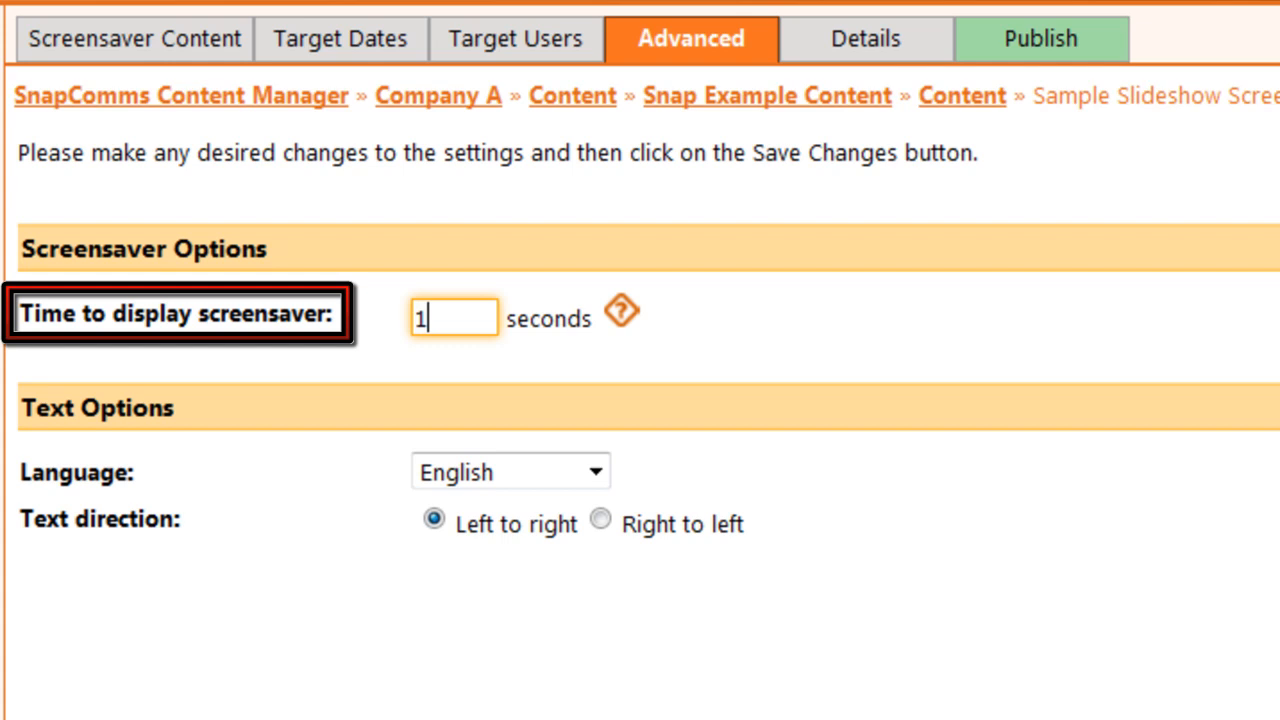
pyautogui.write('80')
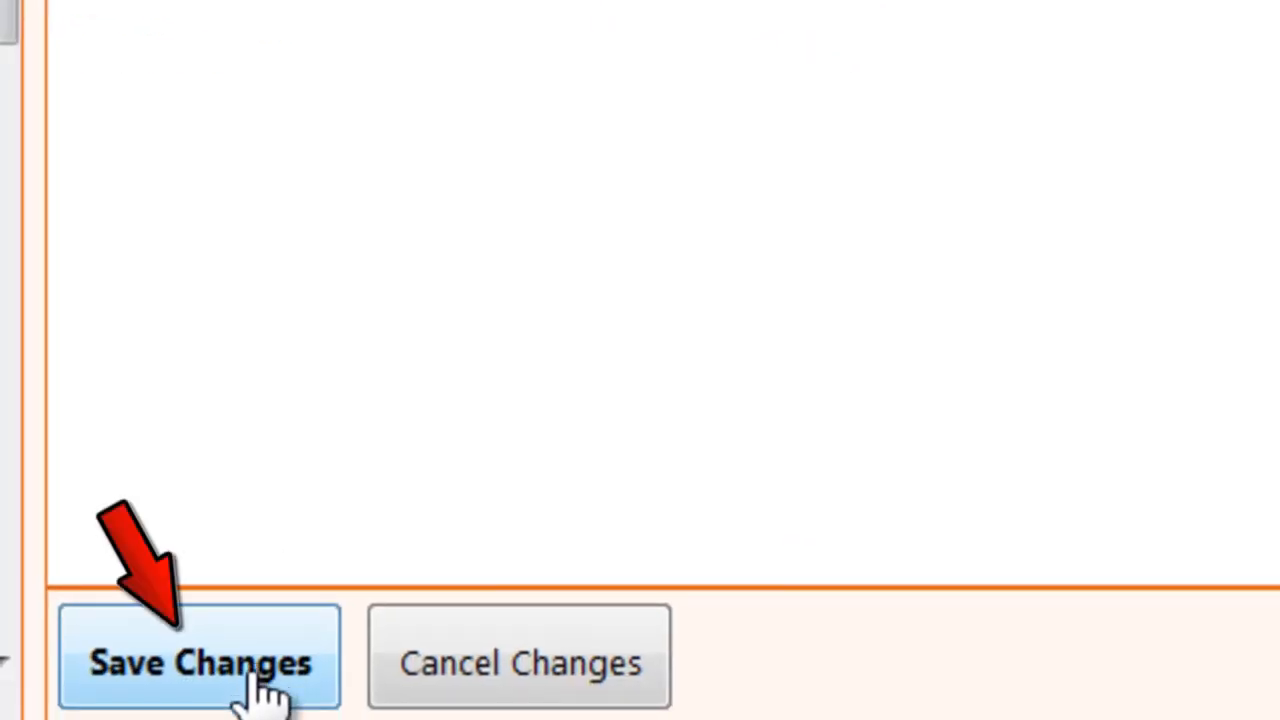
pyautogui.click(200, 660)
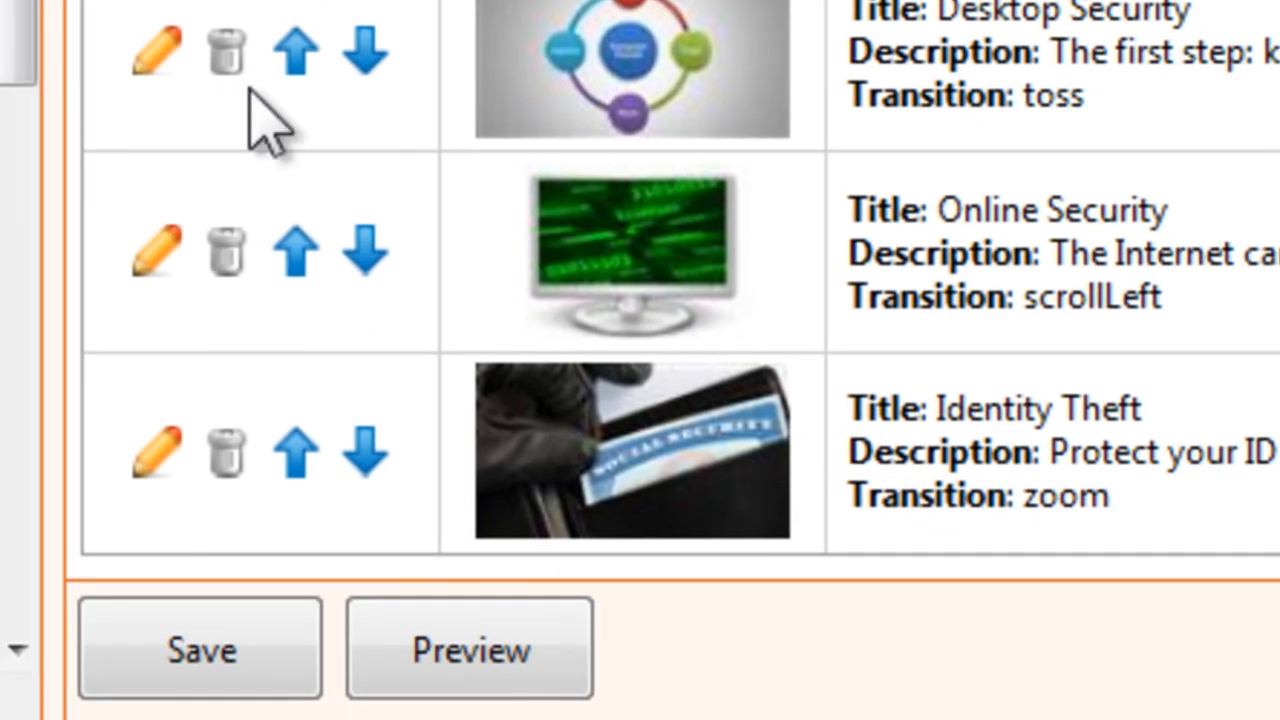
pyautogui.click(469, 647)
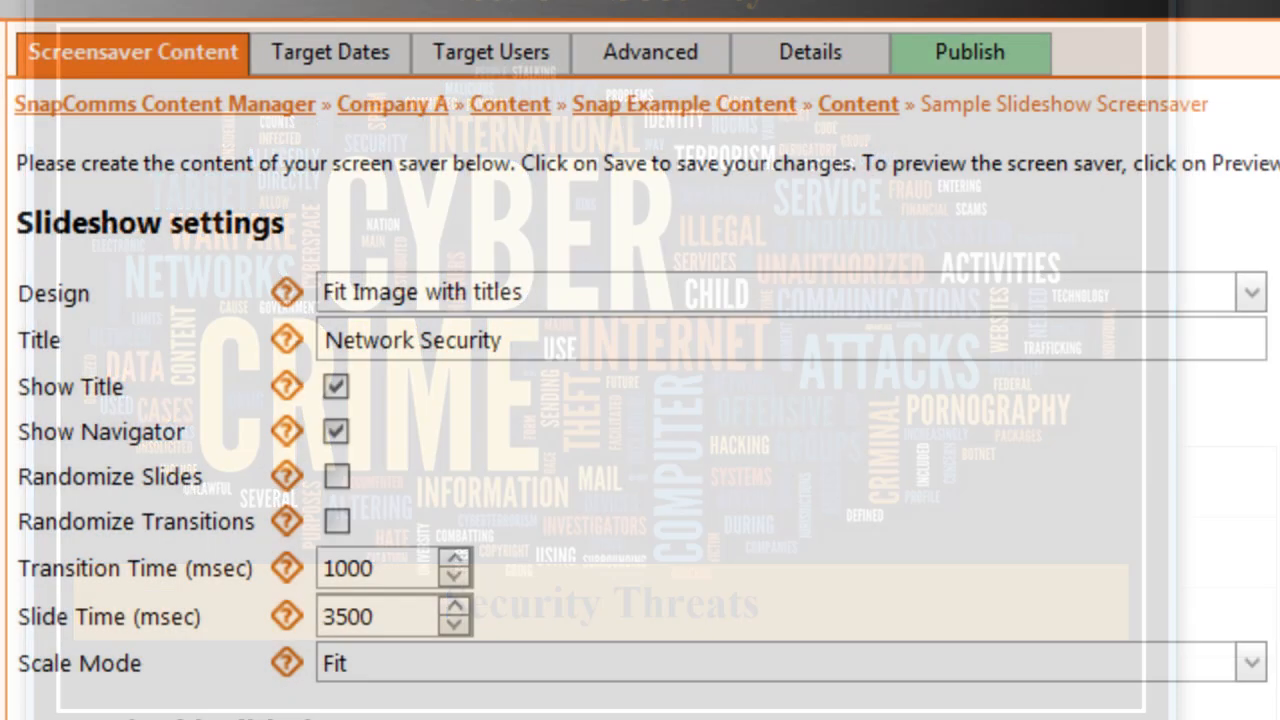
# - Review and publish Sample Slideshow to the 6 targeted users, dismissing the success message
pyautogui.click(968, 52)
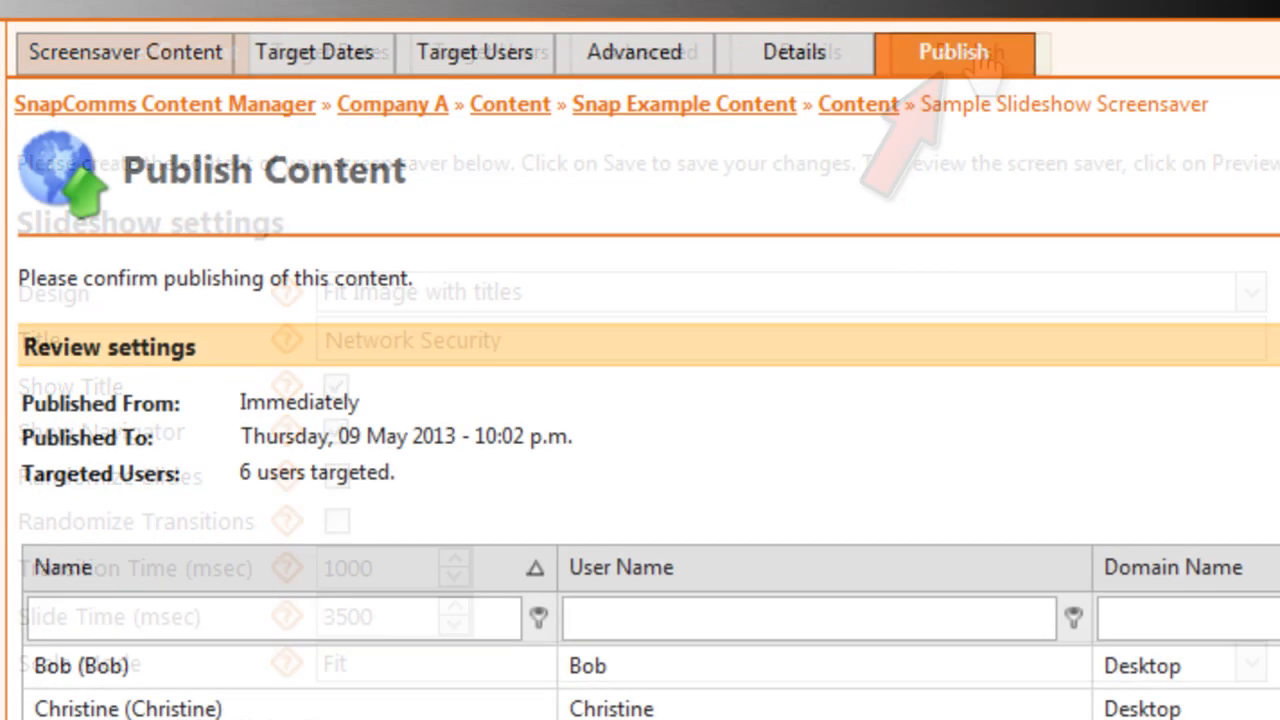
pyautogui.scroll(-3)
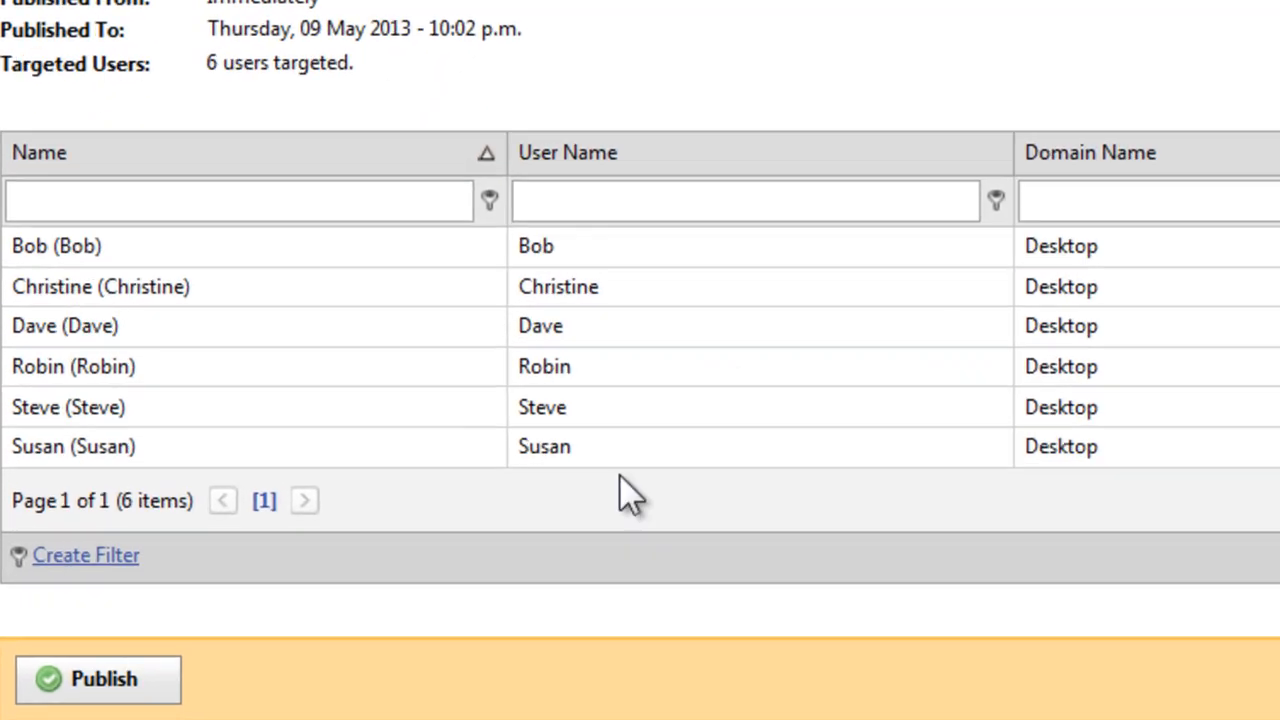
pyautogui.click(97, 678)
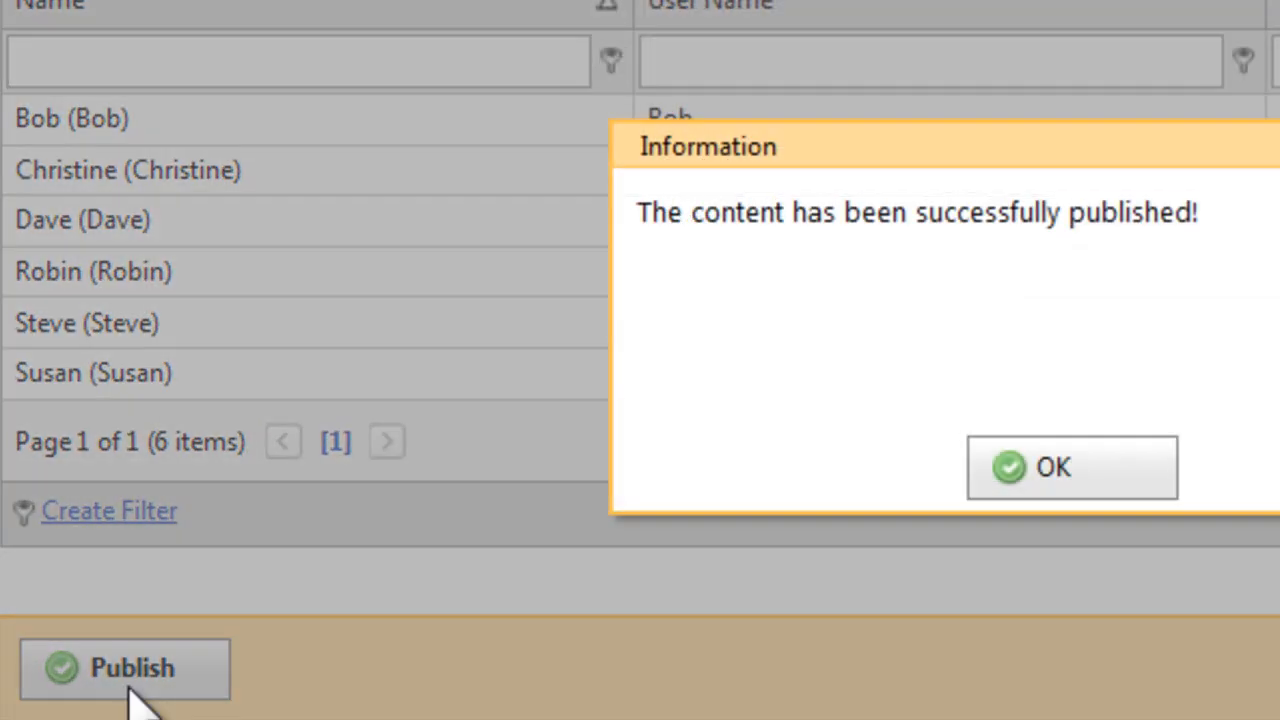
pyautogui.click(1071, 467)
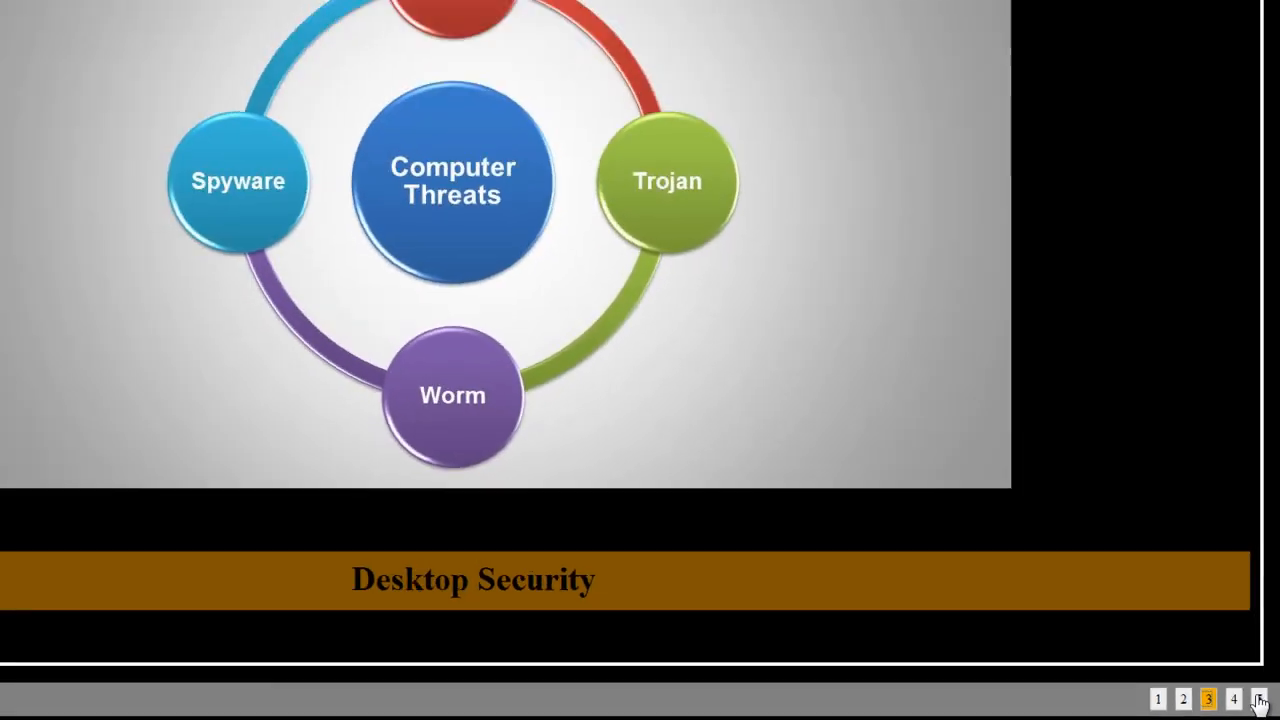
# - Jump the playing slideshow preview to slide 5, Identity Theft
pyautogui.click(1233, 699)
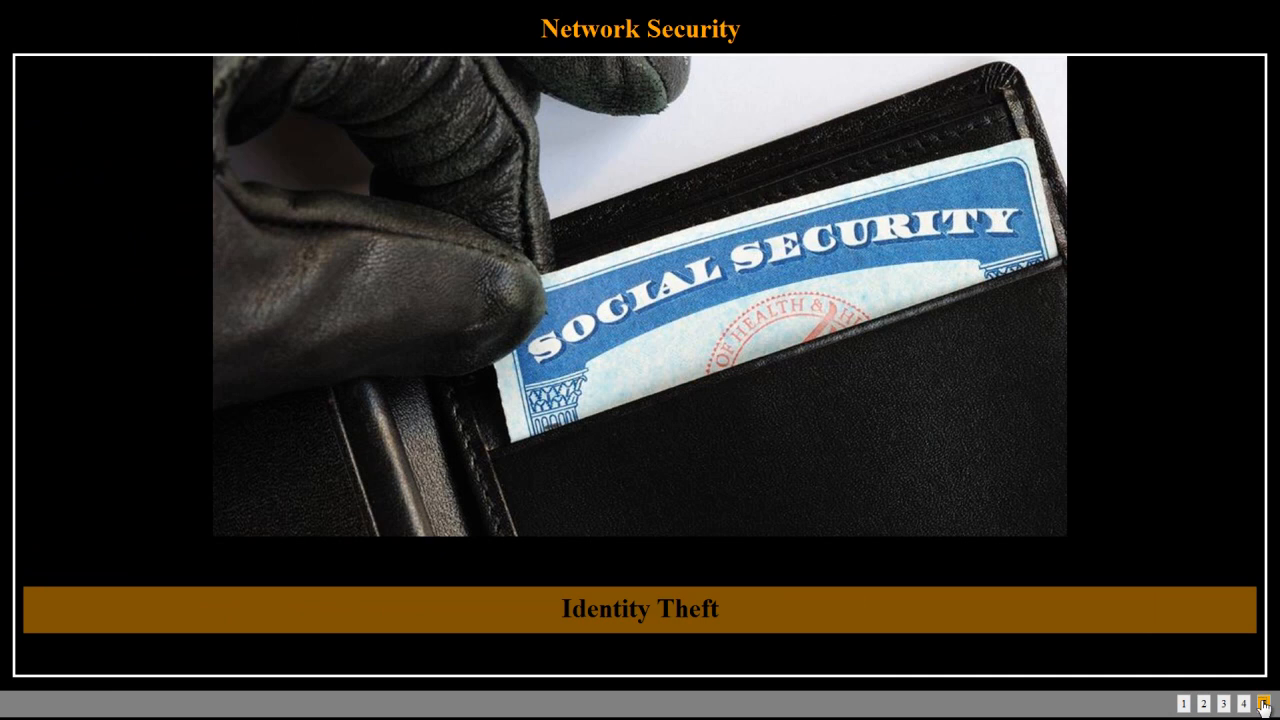